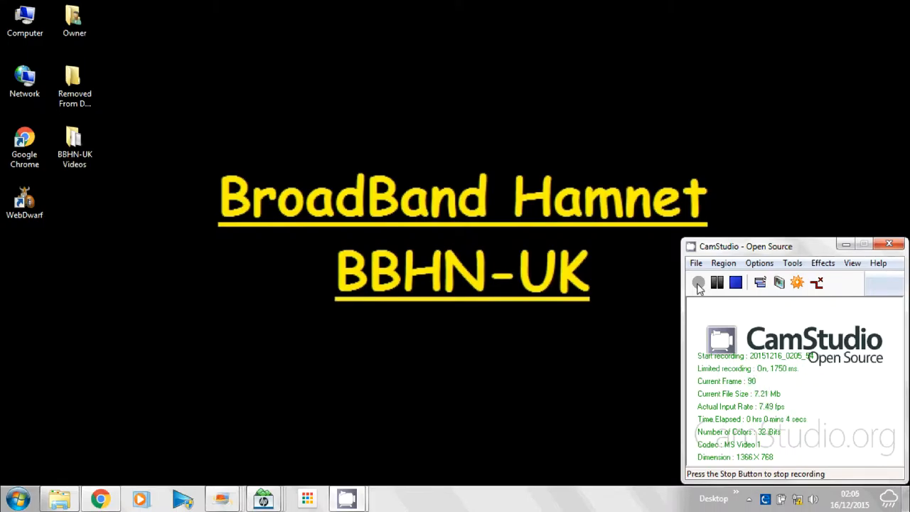
mouse_move(562, 381)
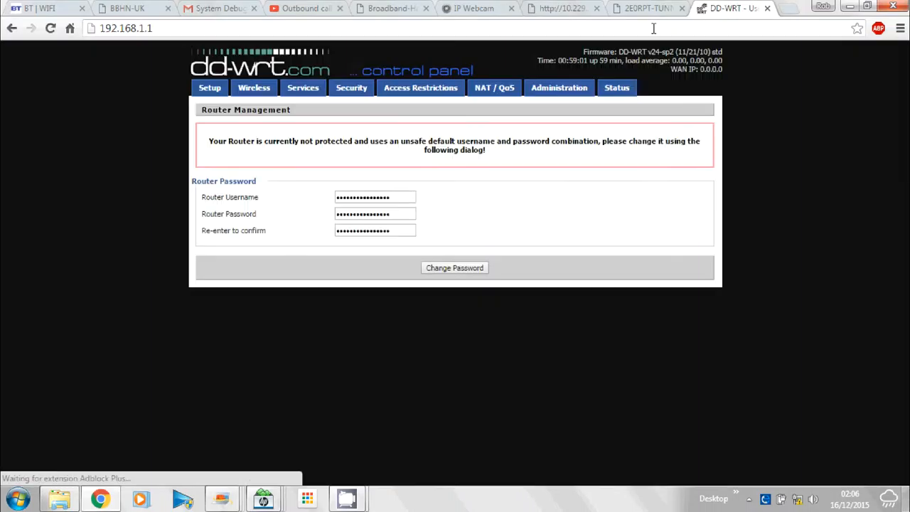
mouse_move(374, 142)
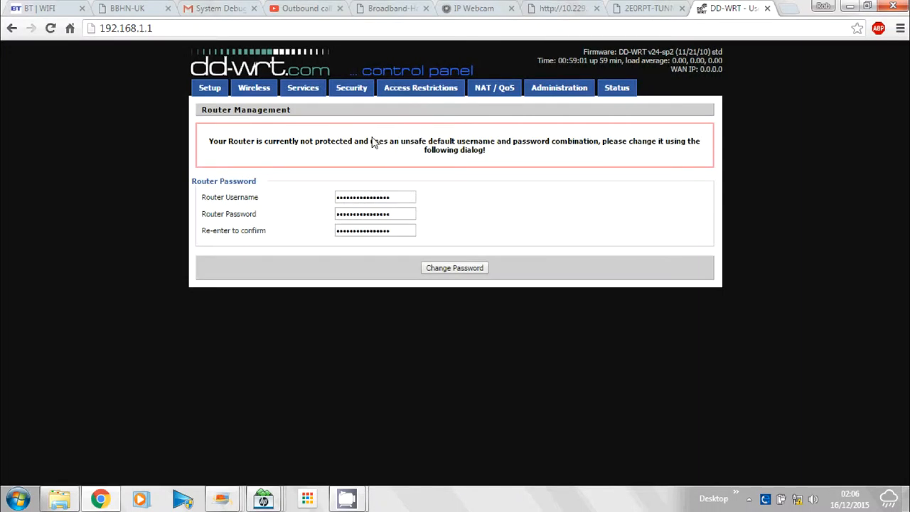
Step: Enter a new router username, password and confirmation, then submit the password change
triple_click(375, 197)
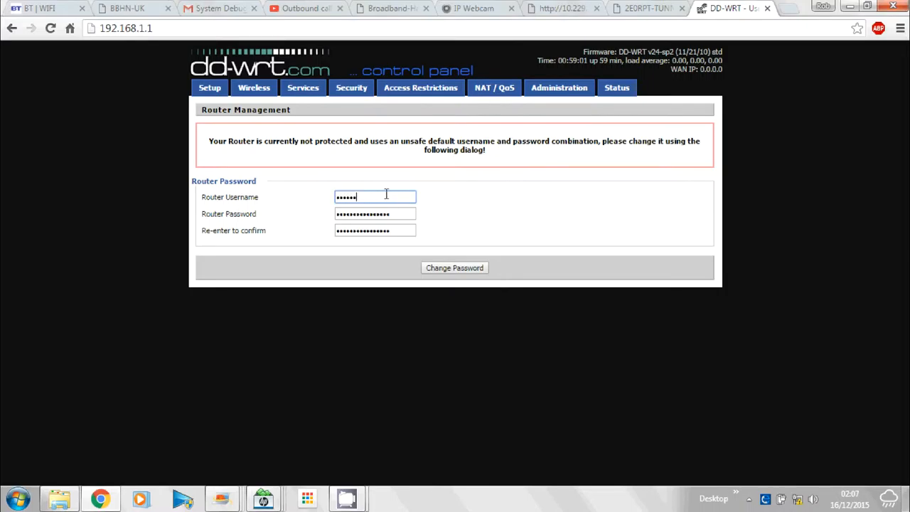
key(BackSpace)
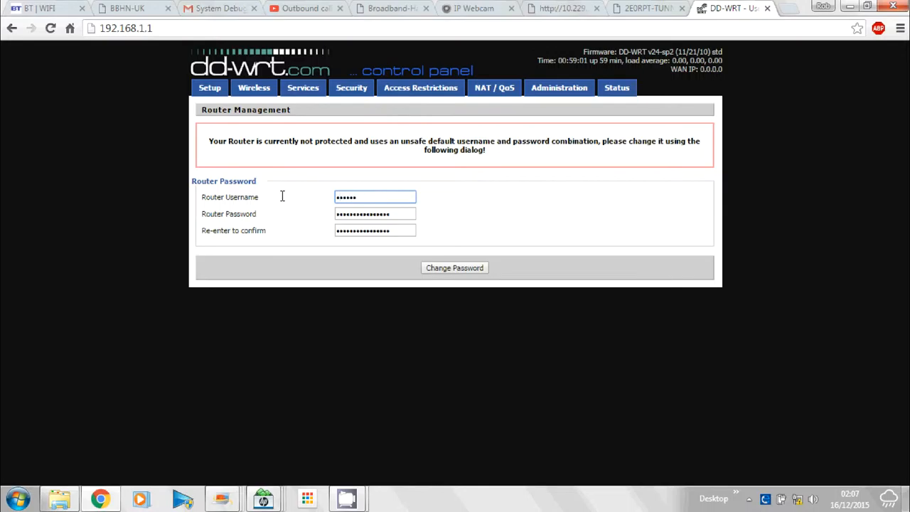
triple_click(375, 214)
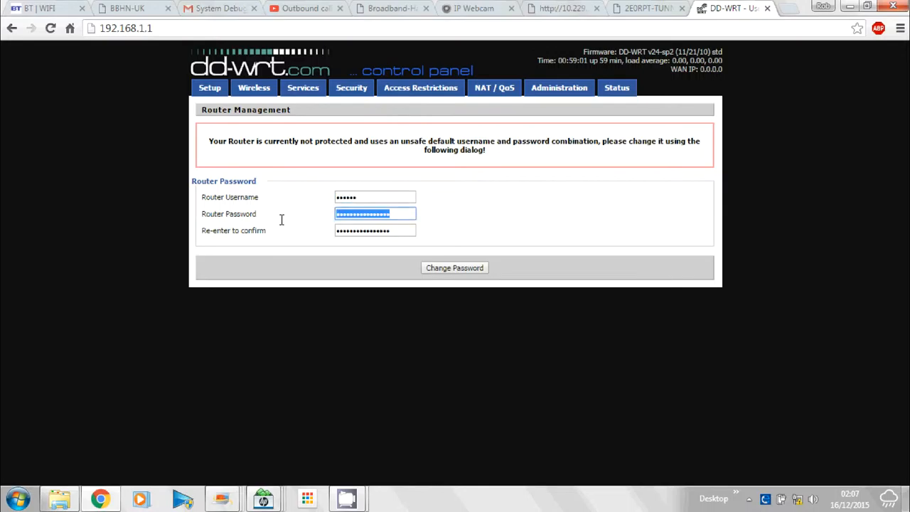
text(••••)
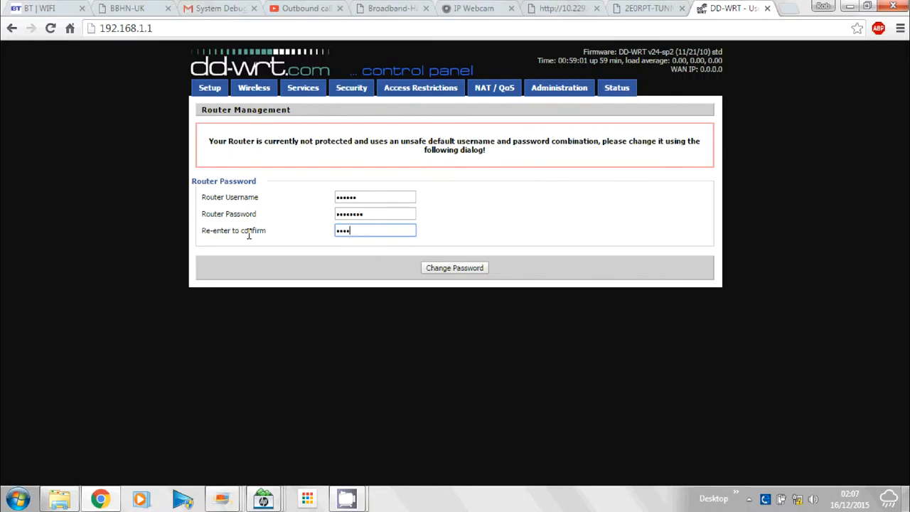
text(•••)
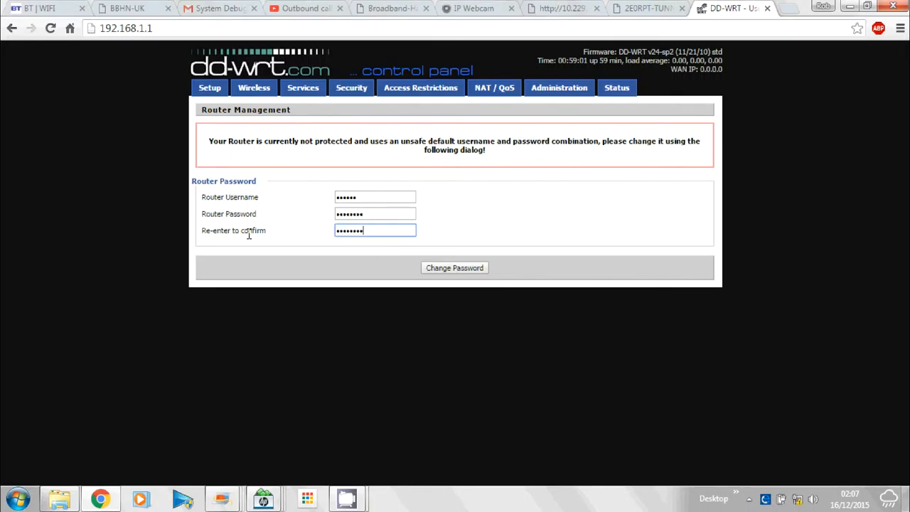
mouse_move(488, 228)
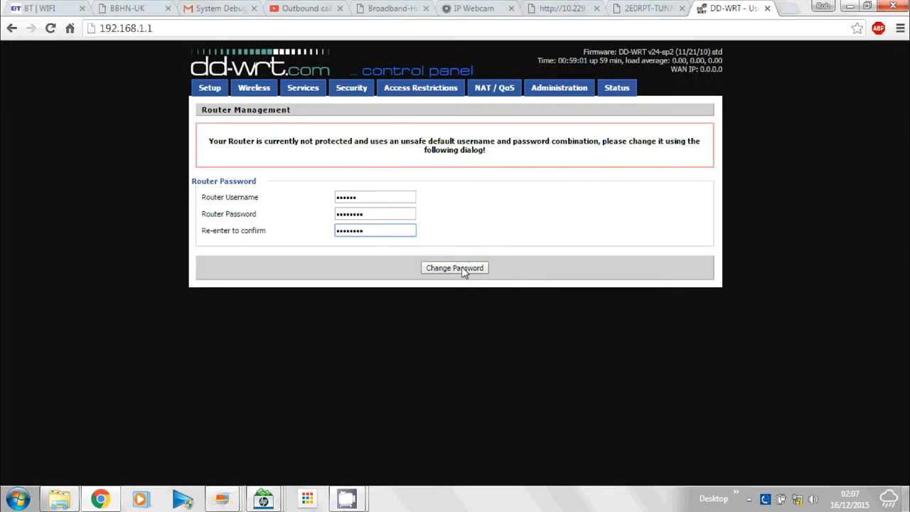
click(454, 268)
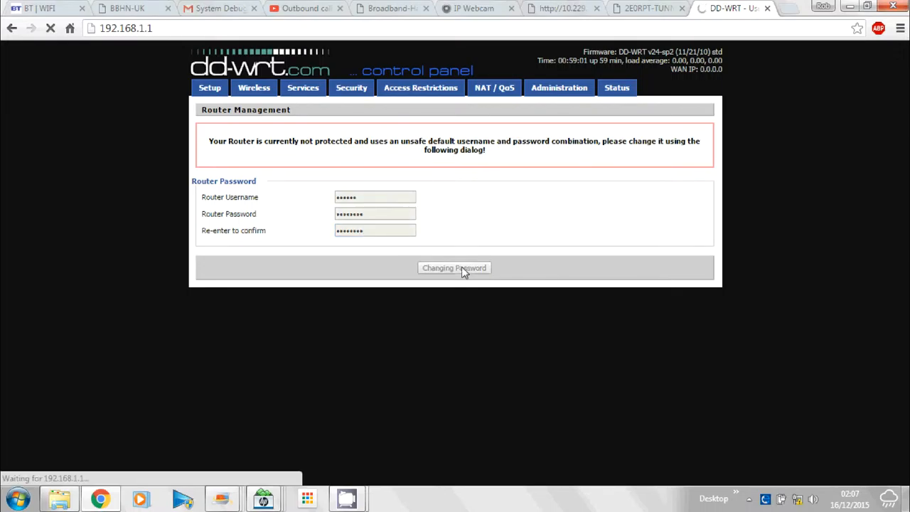
Step: Log in to the Setup page as root with the new password and let Chrome save it
click(455, 268)
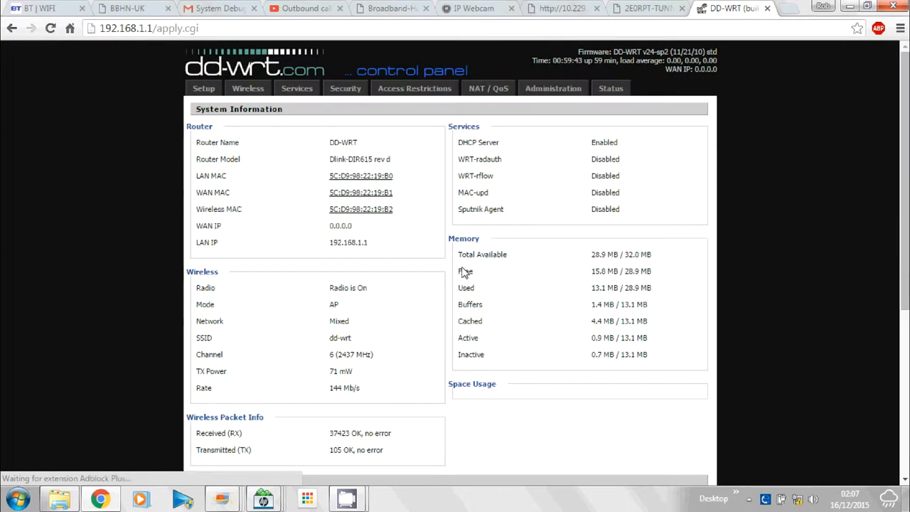
mouse_move(246, 143)
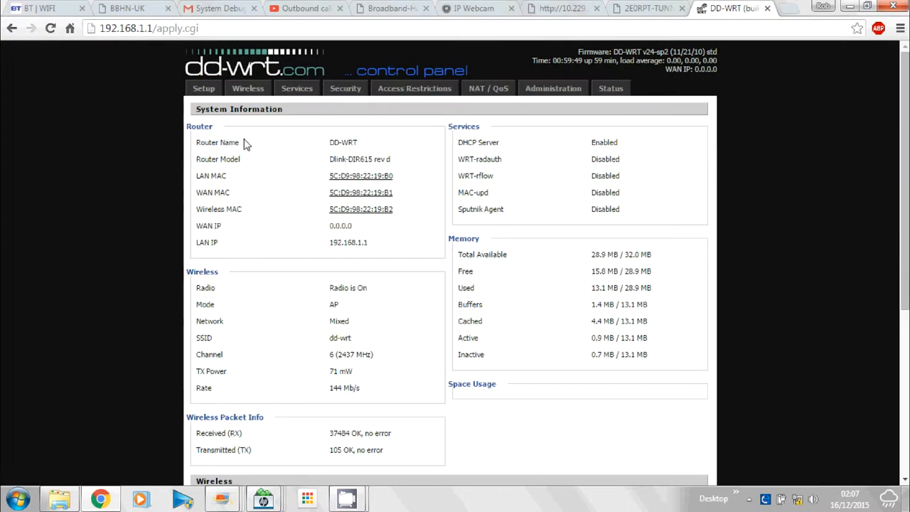
click(204, 88)
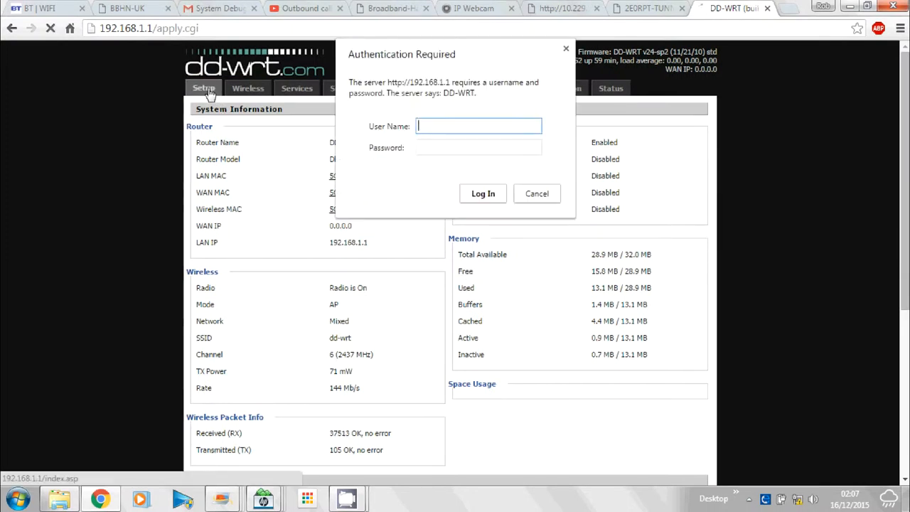
text(root)
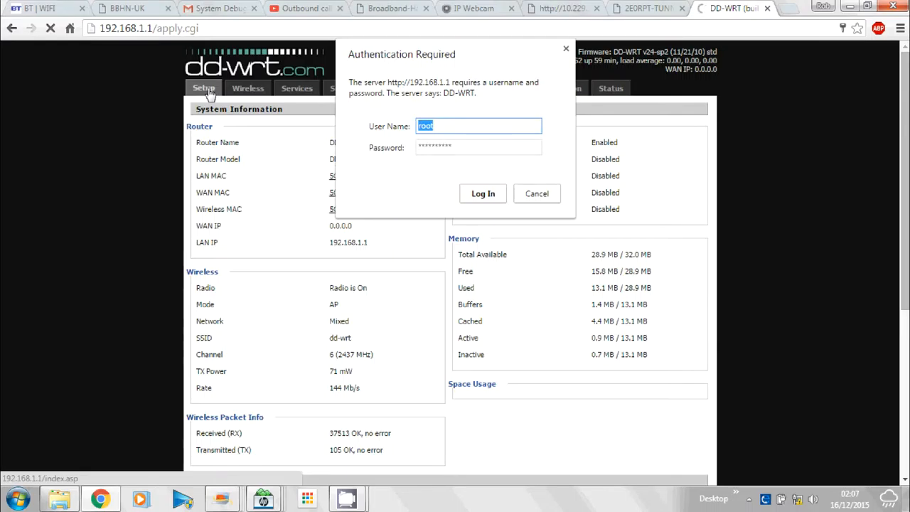
click(483, 194)
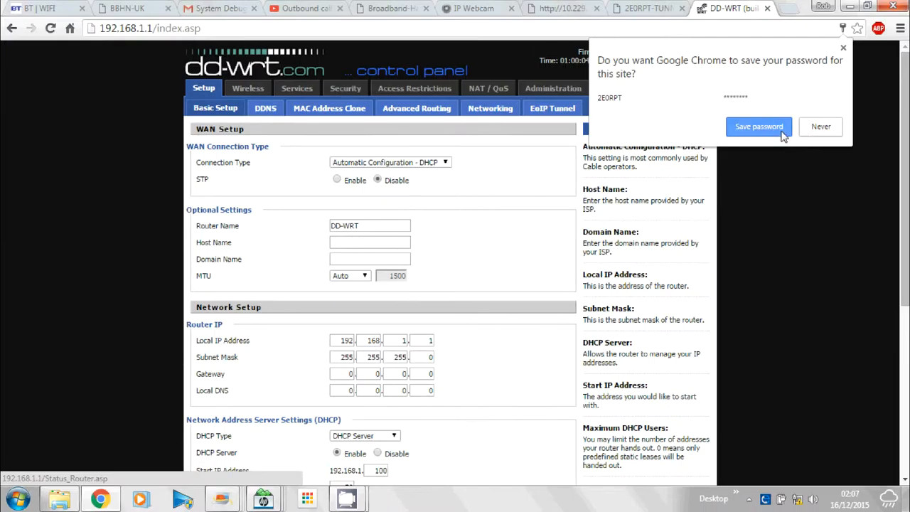
click(821, 126)
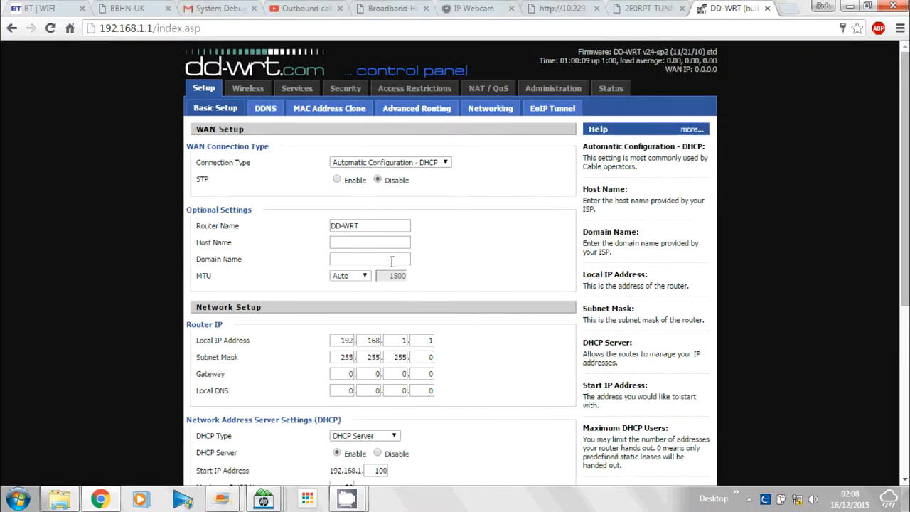
mouse_move(185, 147)
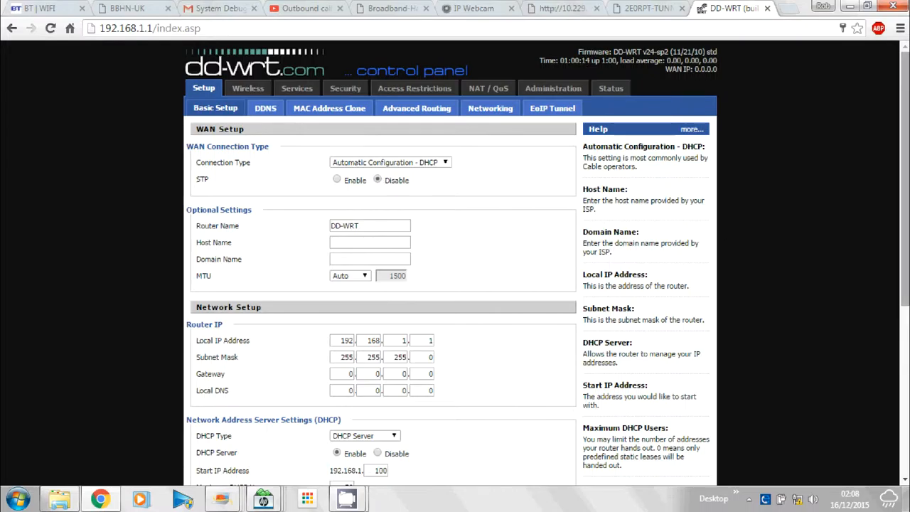
scroll(down, 3)
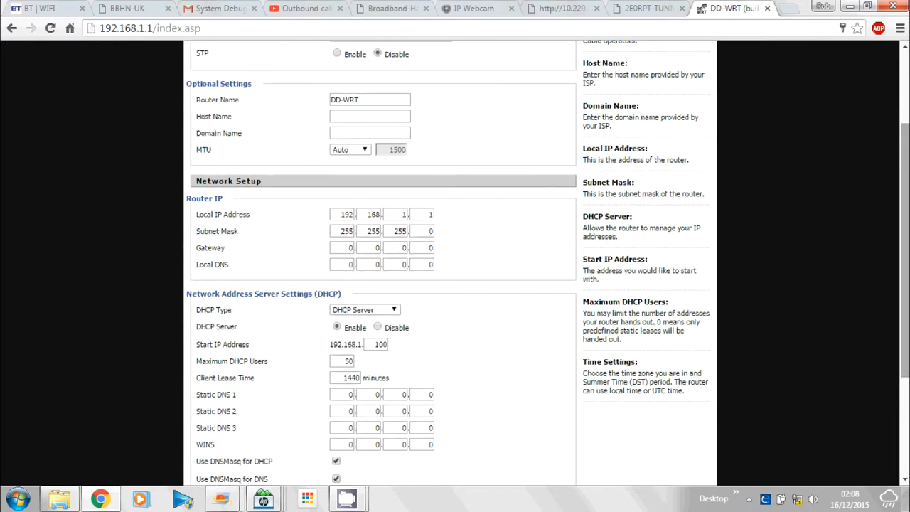
scroll(down, 3)
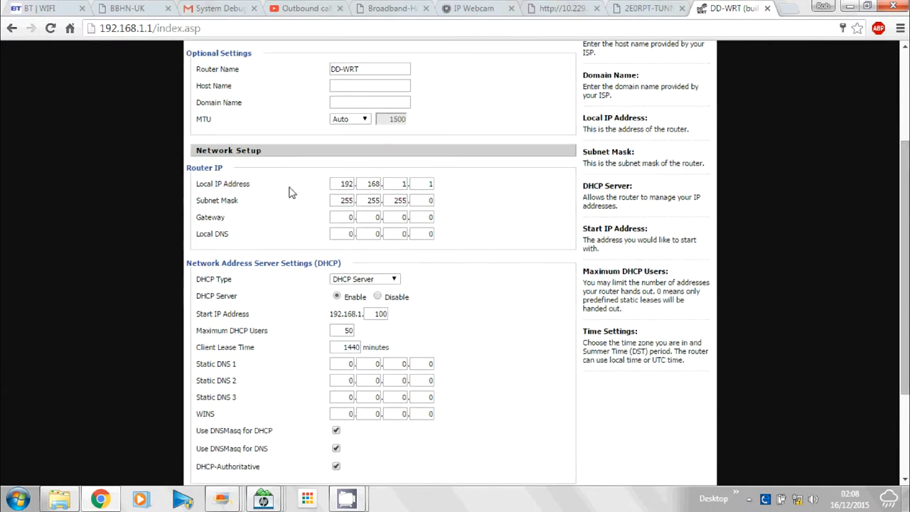
mouse_move(462, 194)
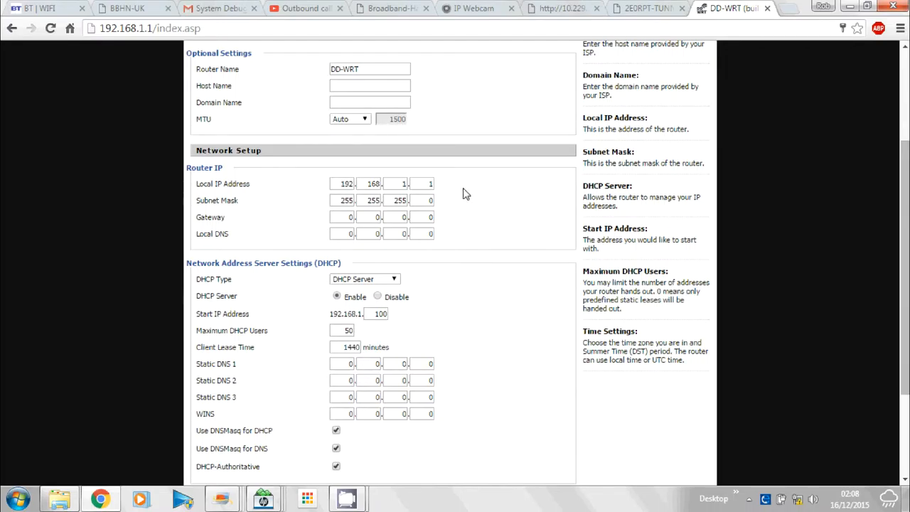
mouse_move(439, 193)
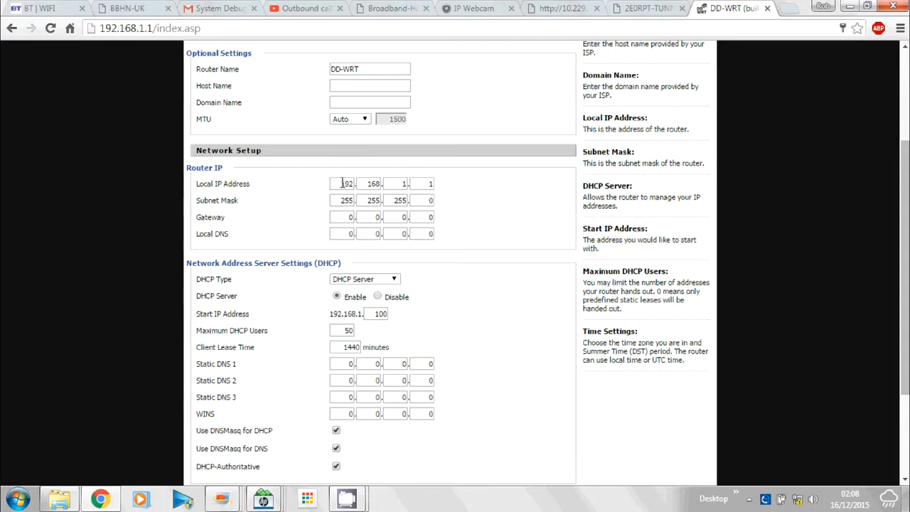
mouse_move(441, 213)
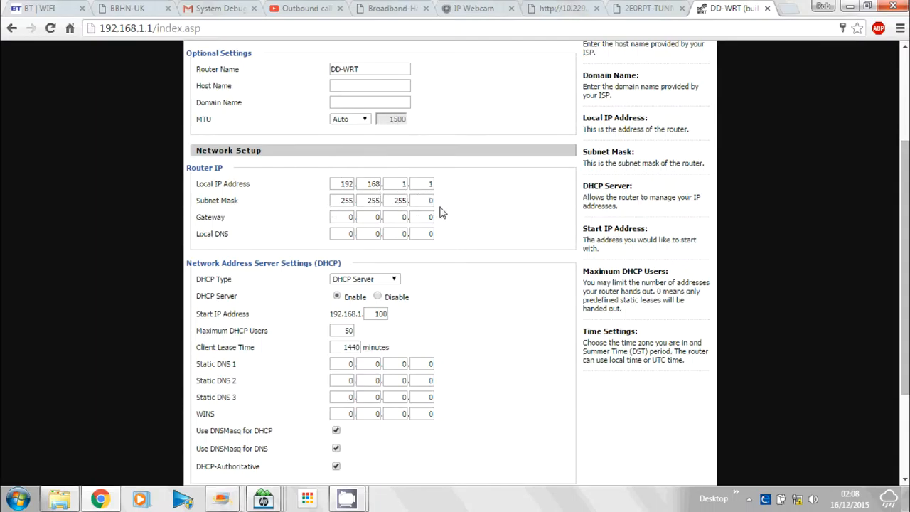
mouse_move(365, 216)
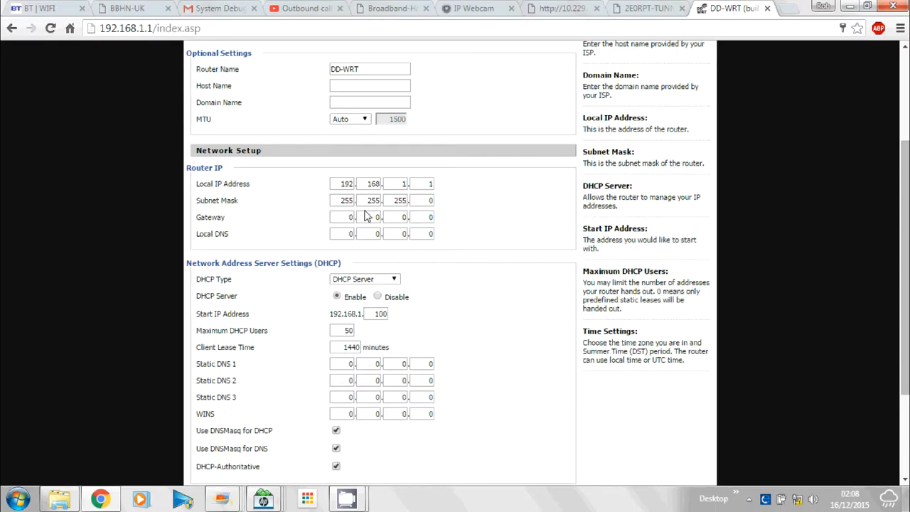
mouse_move(441, 195)
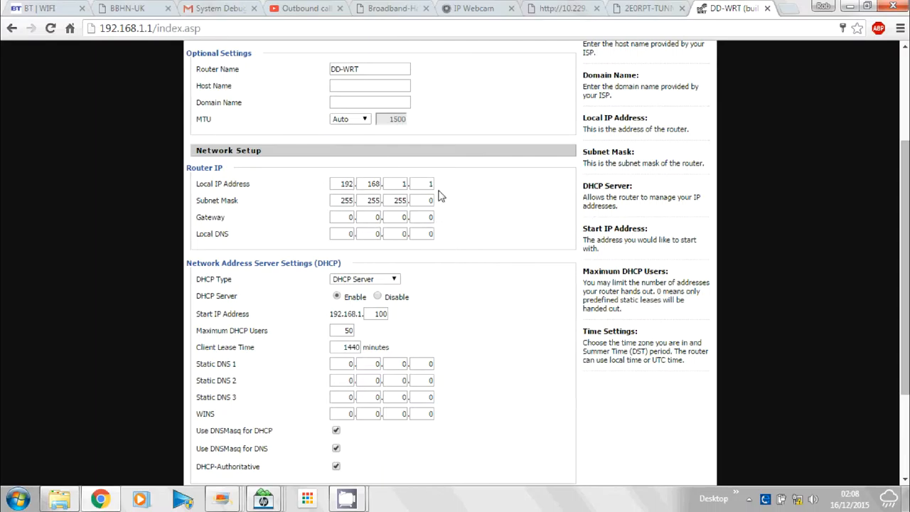
mouse_move(444, 216)
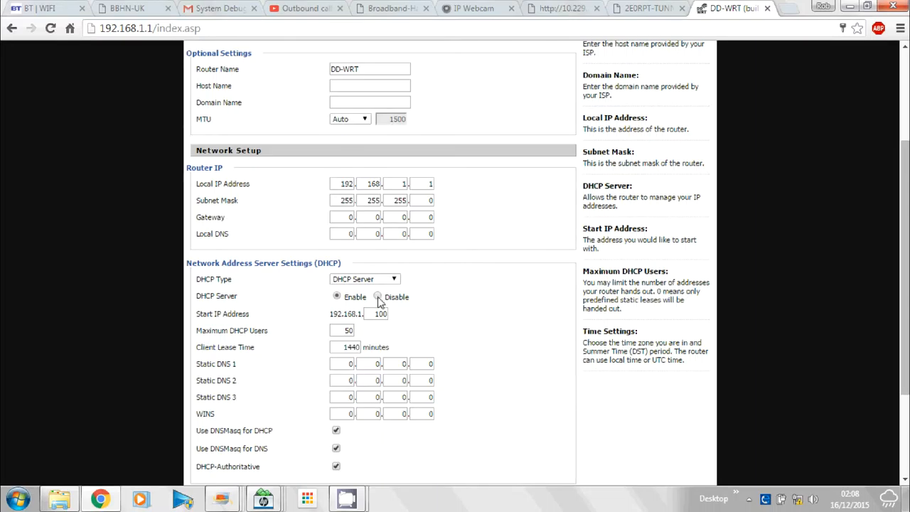
click(378, 296)
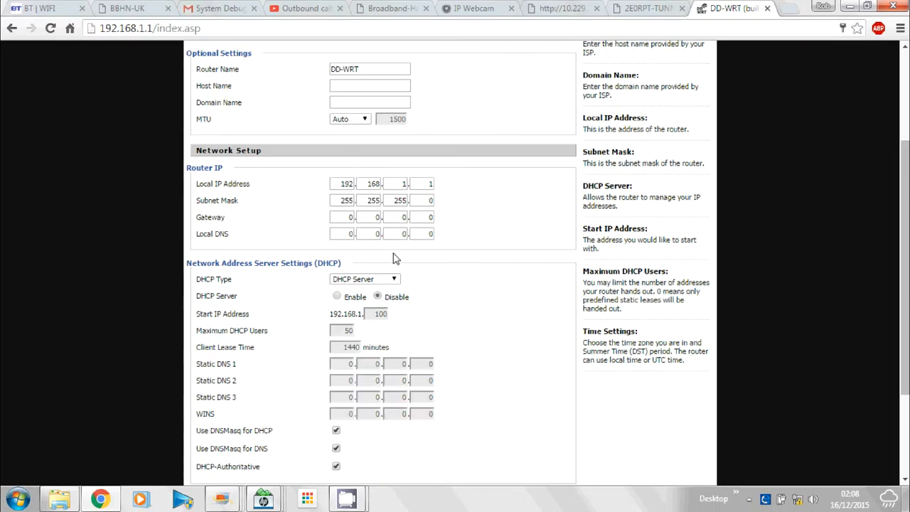
mouse_move(505, 270)
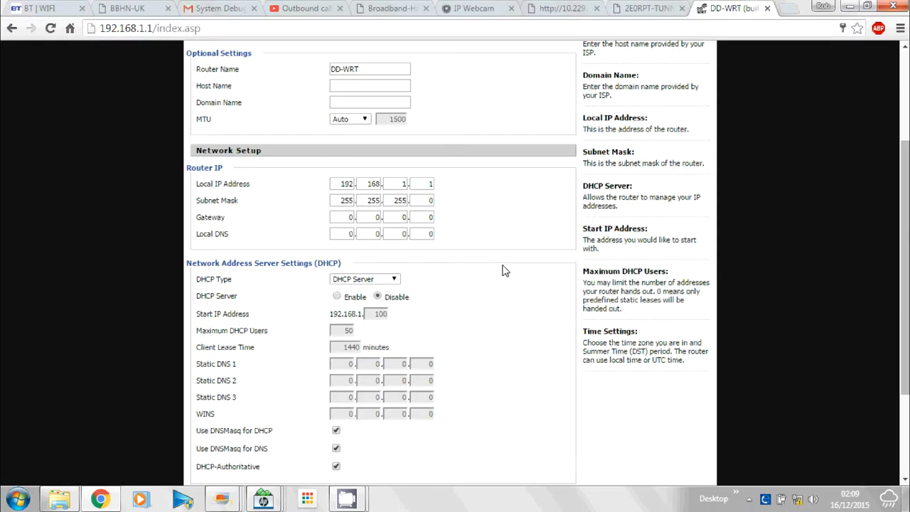
mouse_move(420, 210)
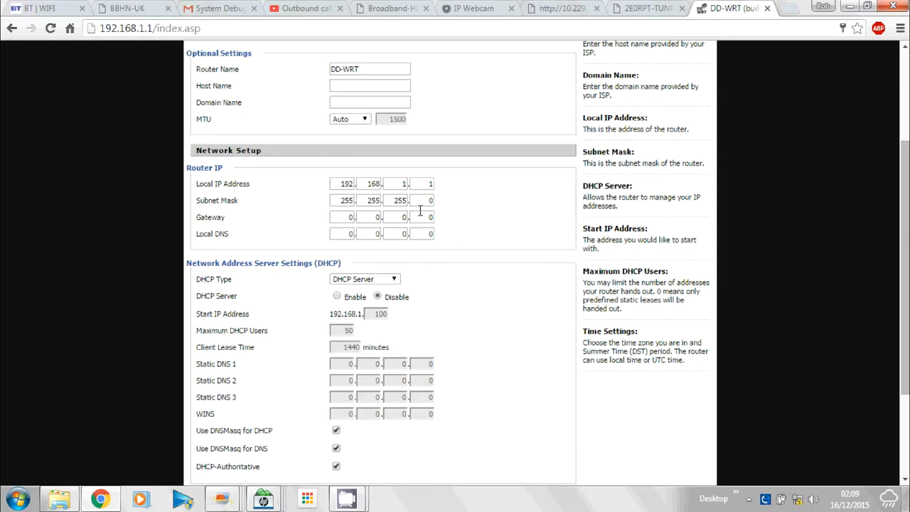
mouse_move(321, 192)
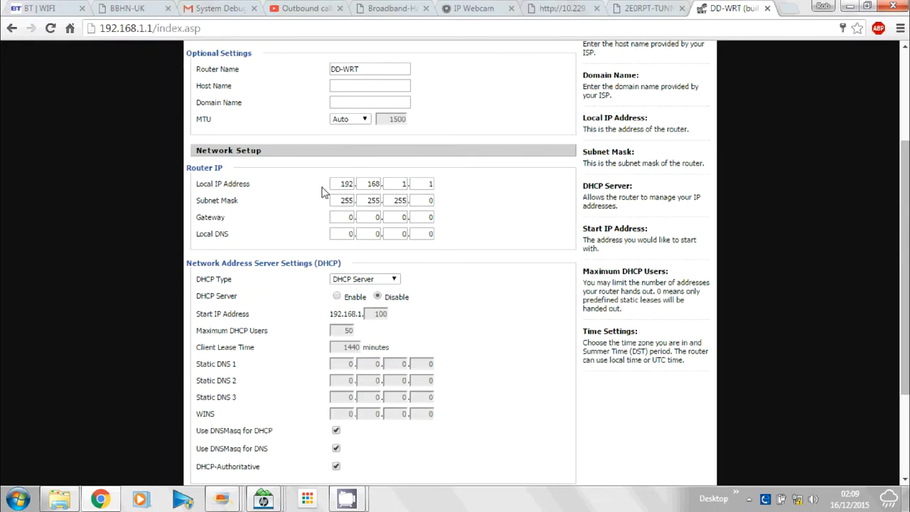
mouse_move(853, 227)
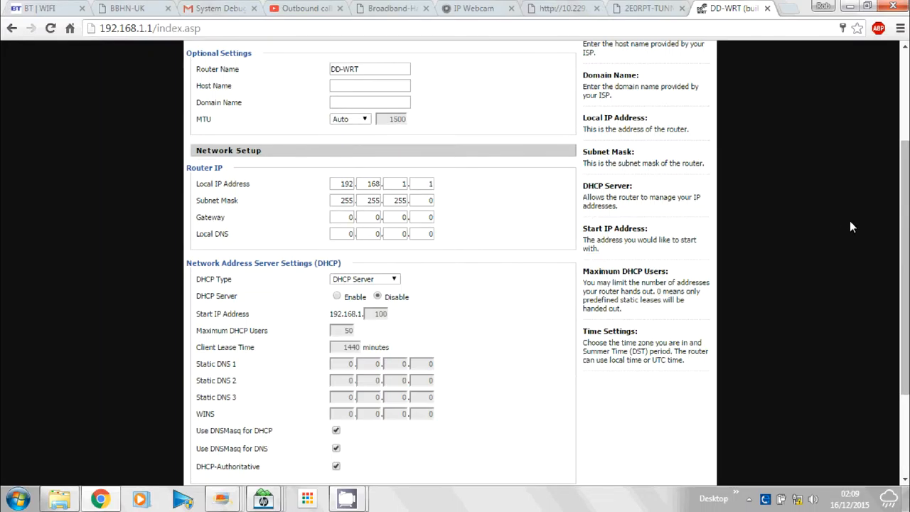
scroll(down, 3)
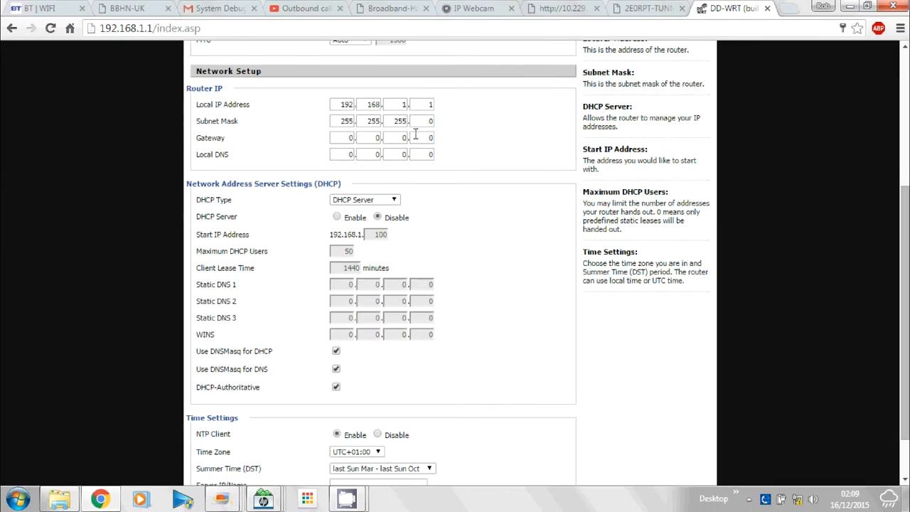
mouse_move(482, 159)
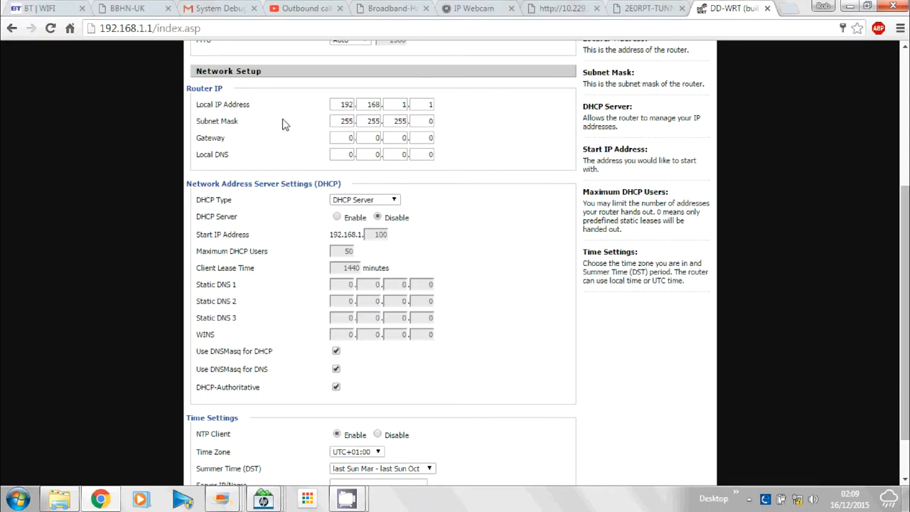
mouse_move(326, 102)
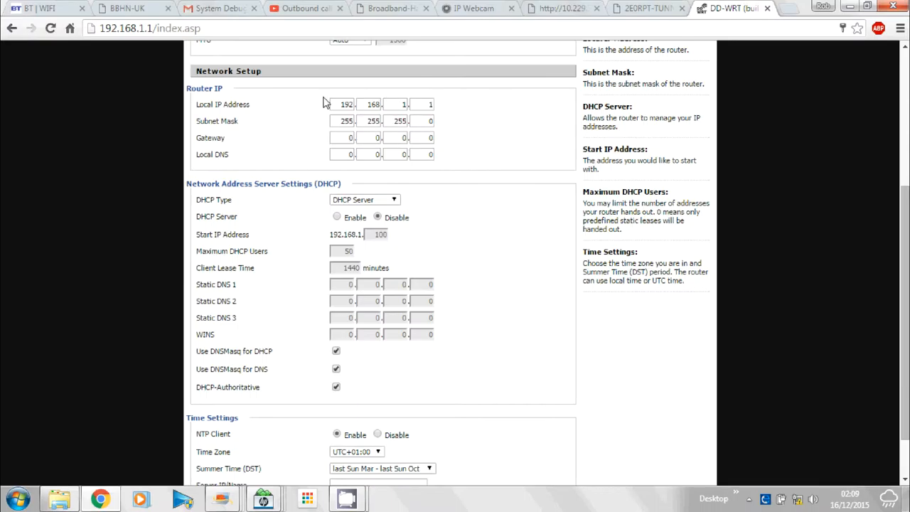
mouse_move(422, 200)
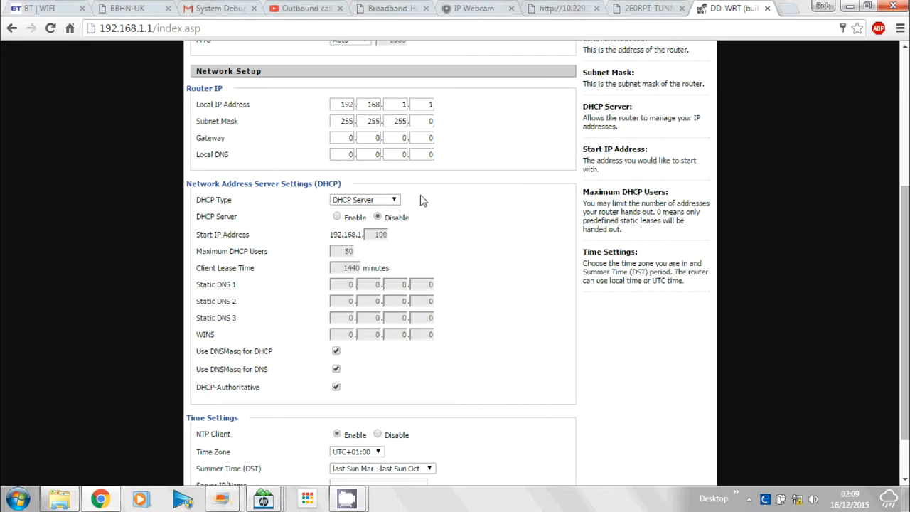
mouse_move(300, 215)
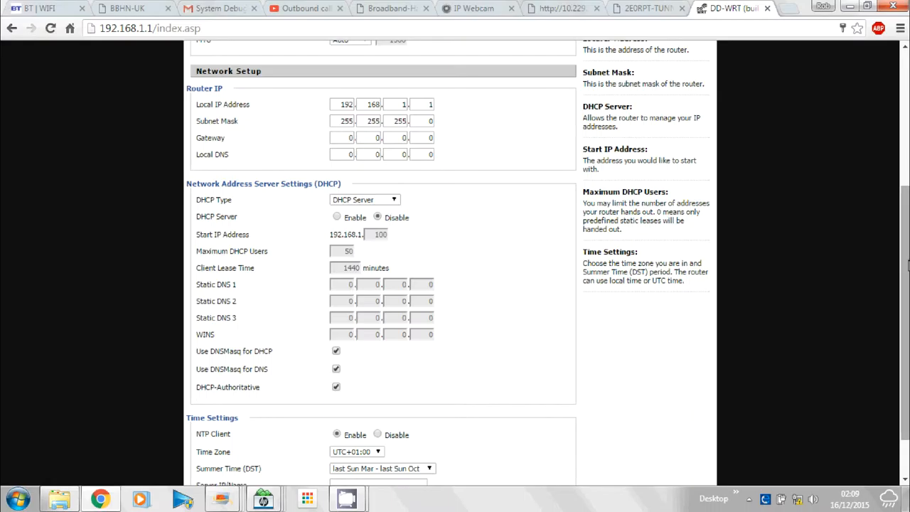
scroll(down, 3)
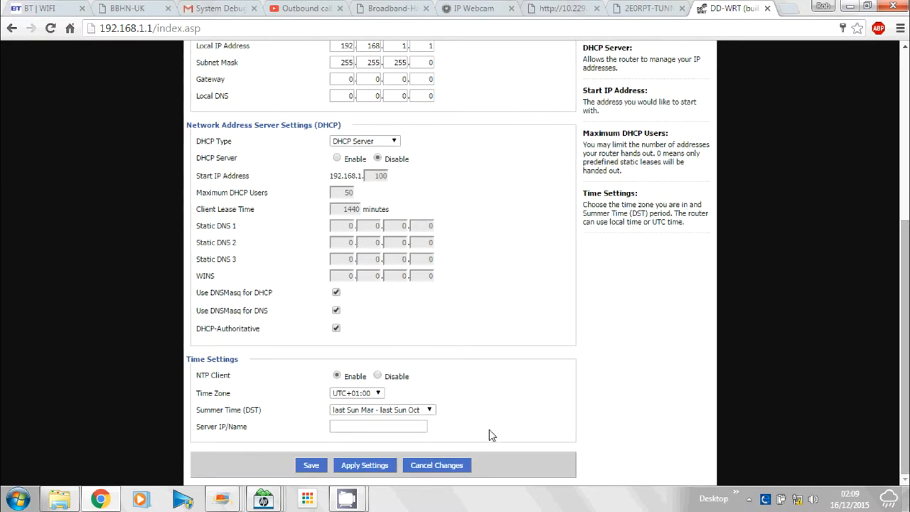
Step: Save and apply the Basic Setup changes with the DHCP server disabled
click(310, 466)
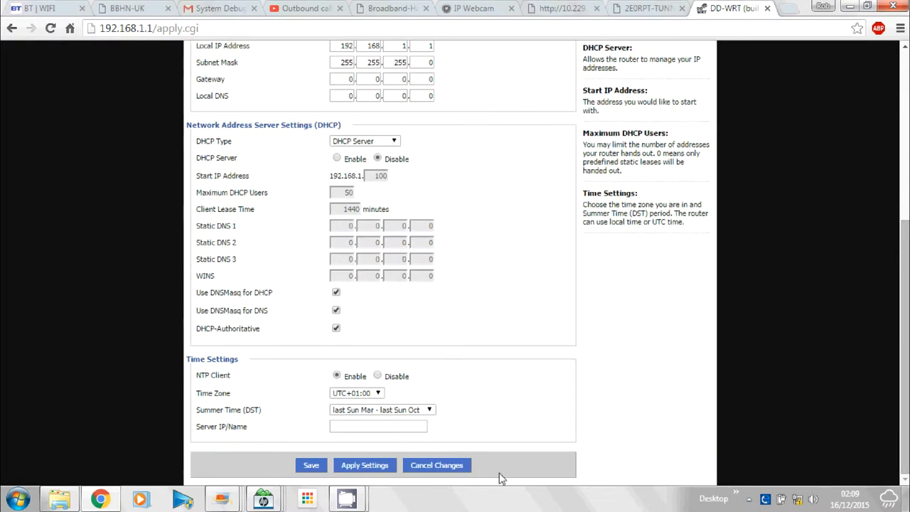
click(365, 465)
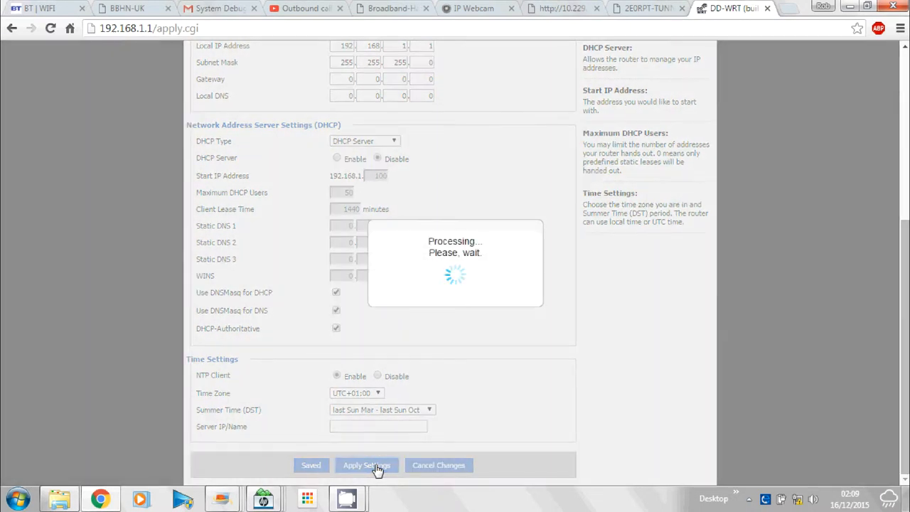
click(367, 465)
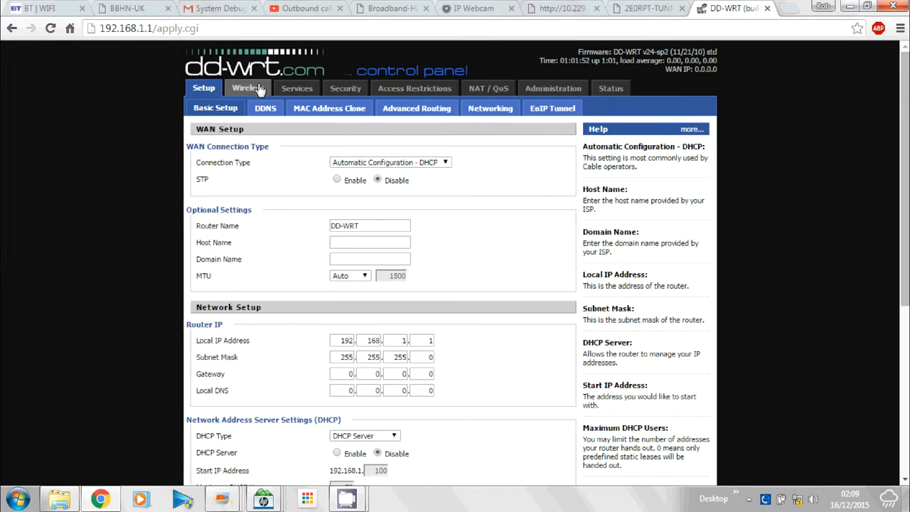
Step: Change the Wireless Network Name (SSID) to 2E0RPT-BBHN in Wireless Basic Settings
click(254, 88)
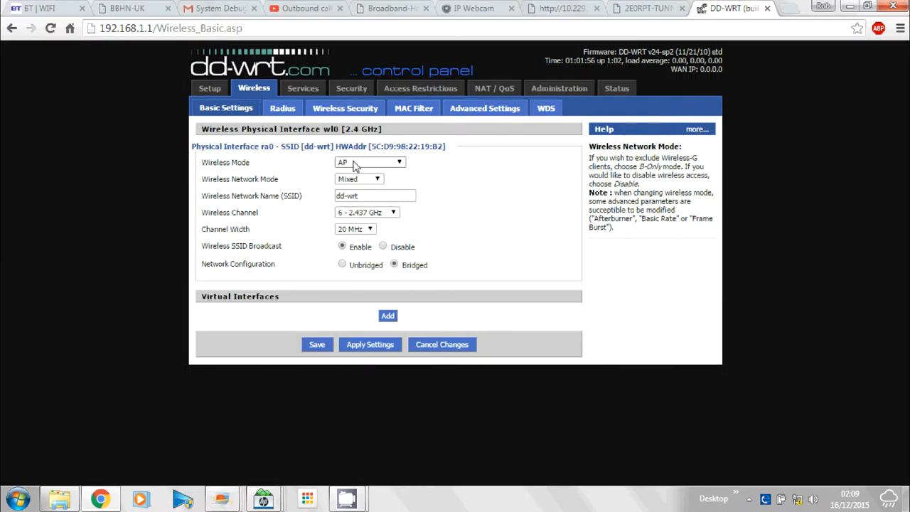
double_click(375, 195)
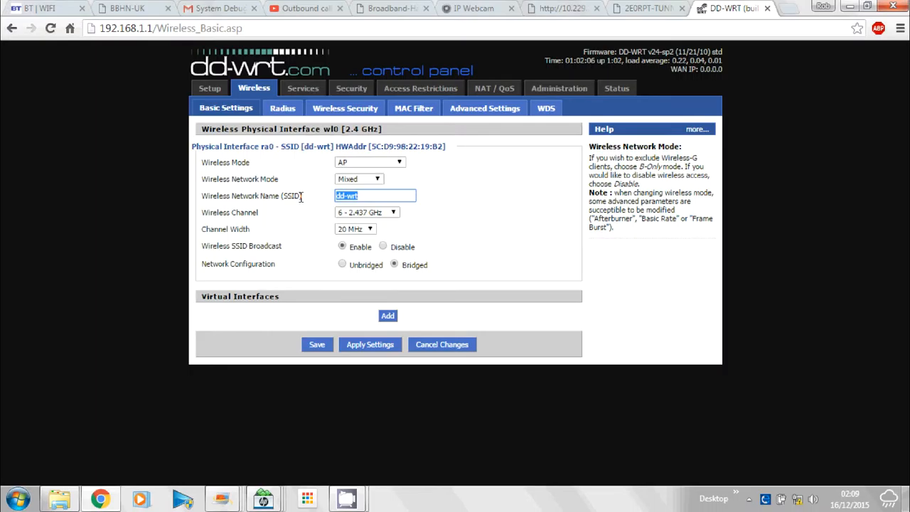
text(2EO)
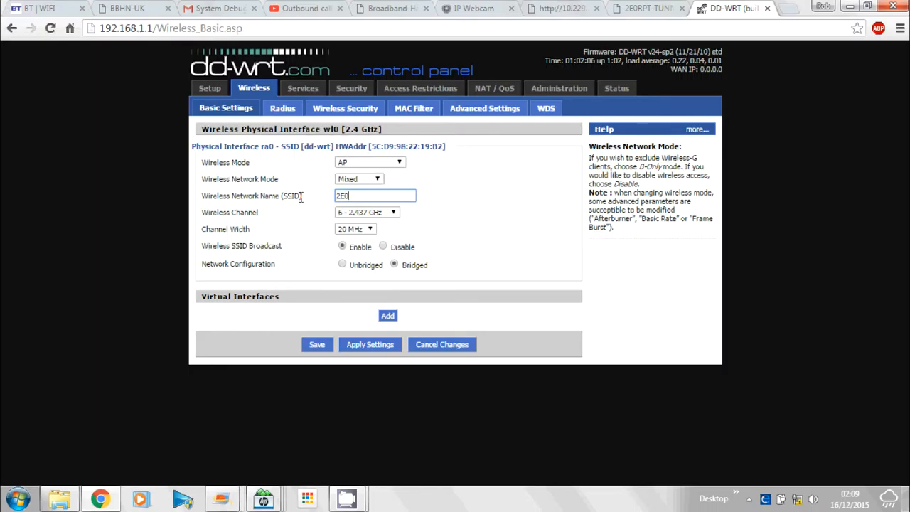
text(RPT-)
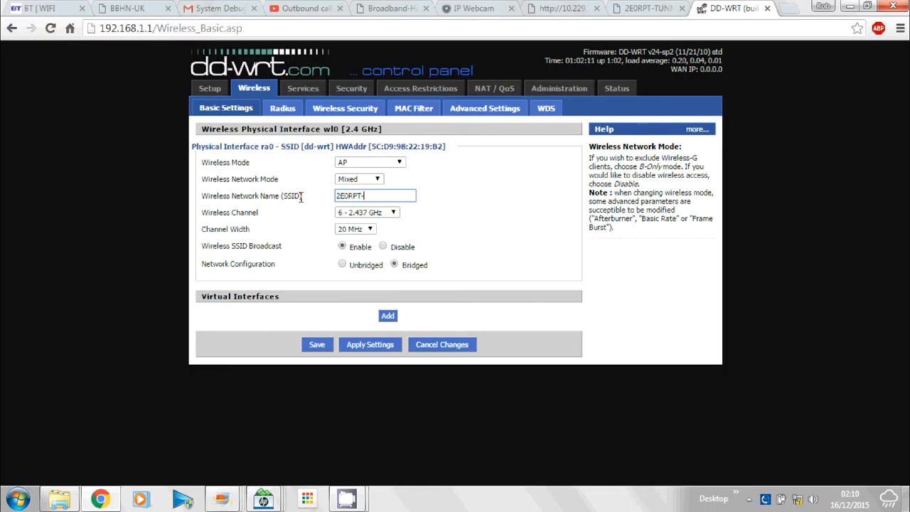
text(BBH)
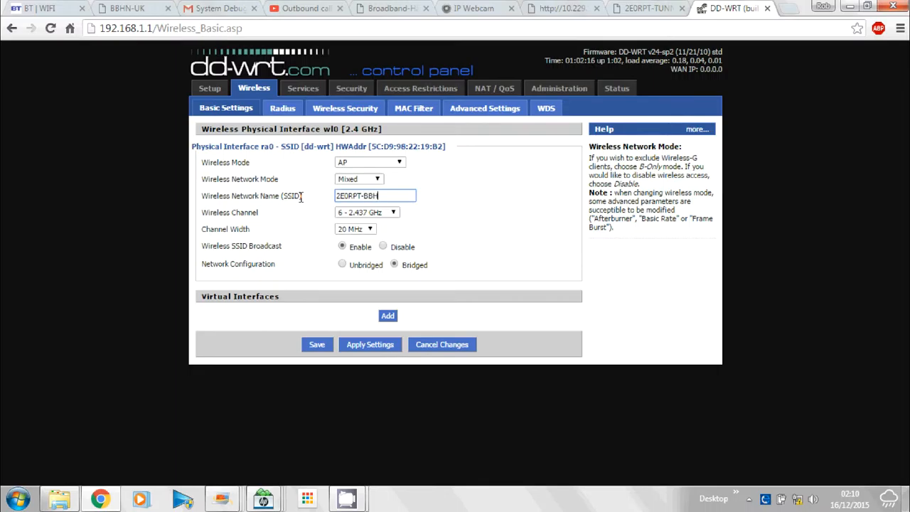
text(N)
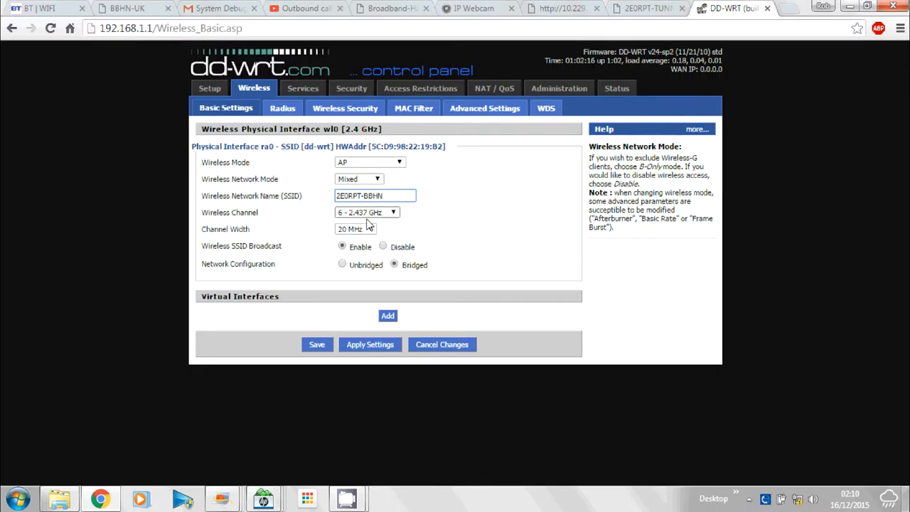
click(393, 212)
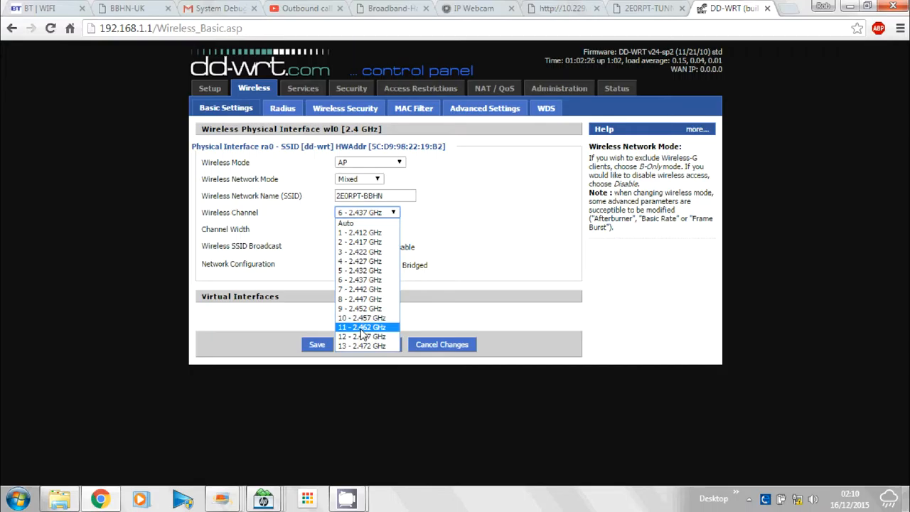
Step: Select wireless channel 11 (2.462 GHz) and keep the 20 MHz channel width
click(361, 327)
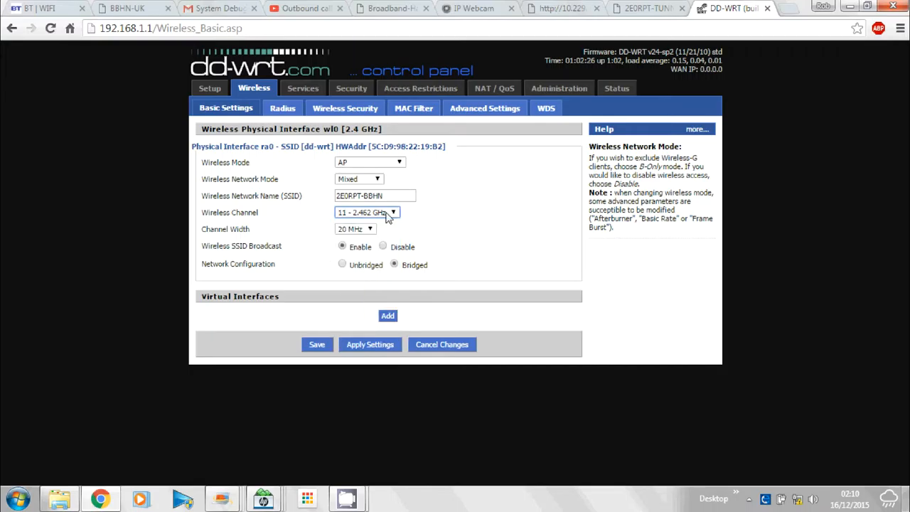
click(366, 212)
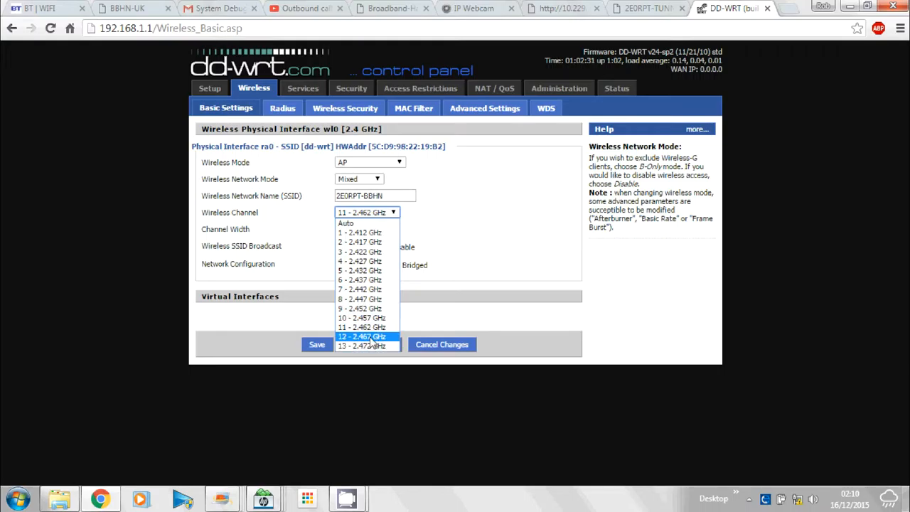
mouse_move(367, 327)
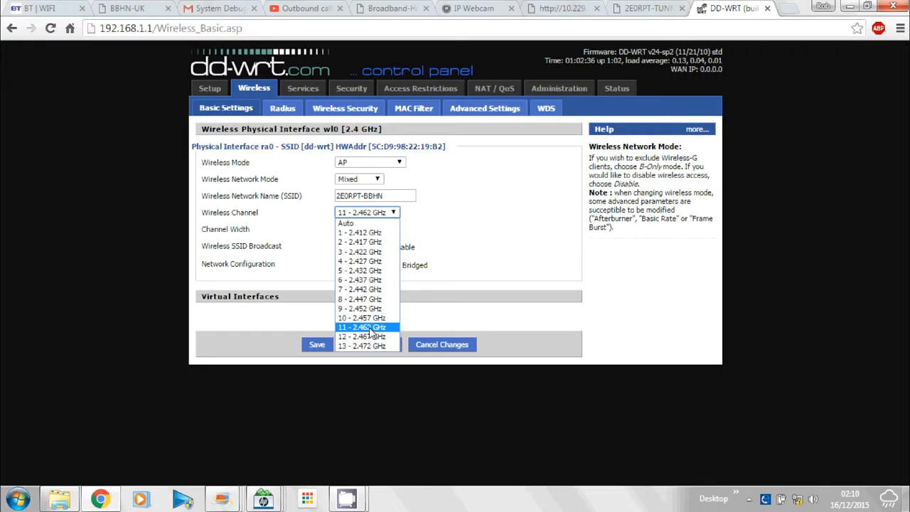
click(361, 327)
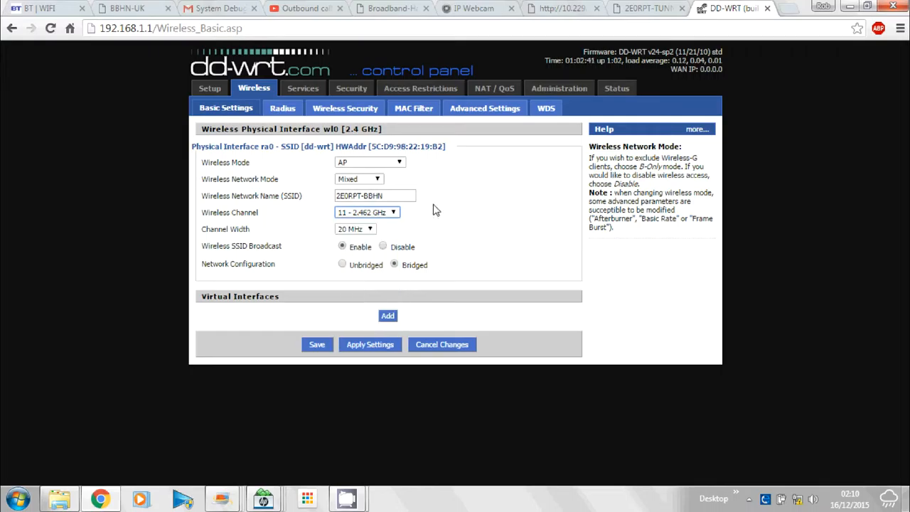
mouse_move(412, 226)
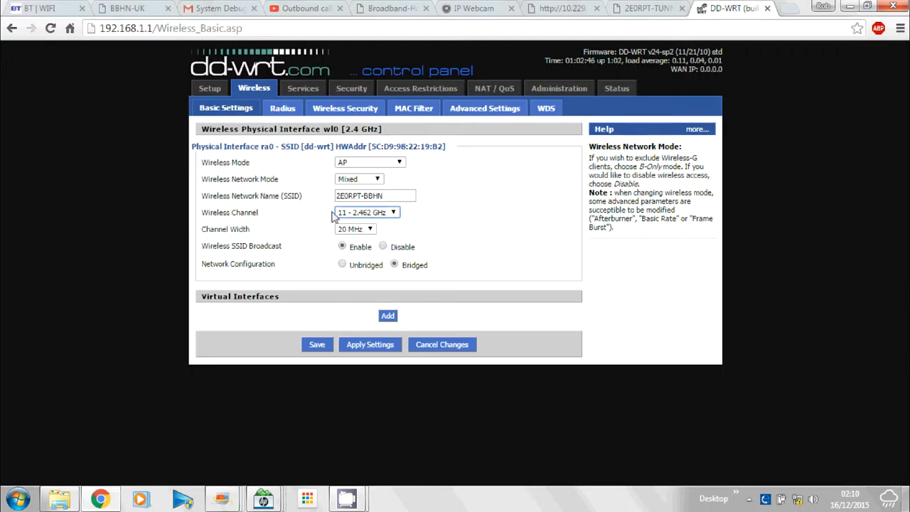
click(355, 229)
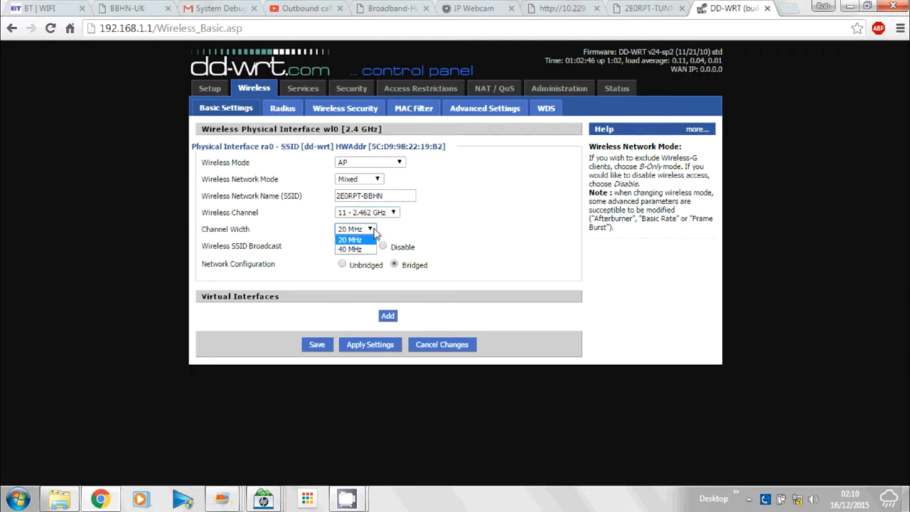
click(356, 239)
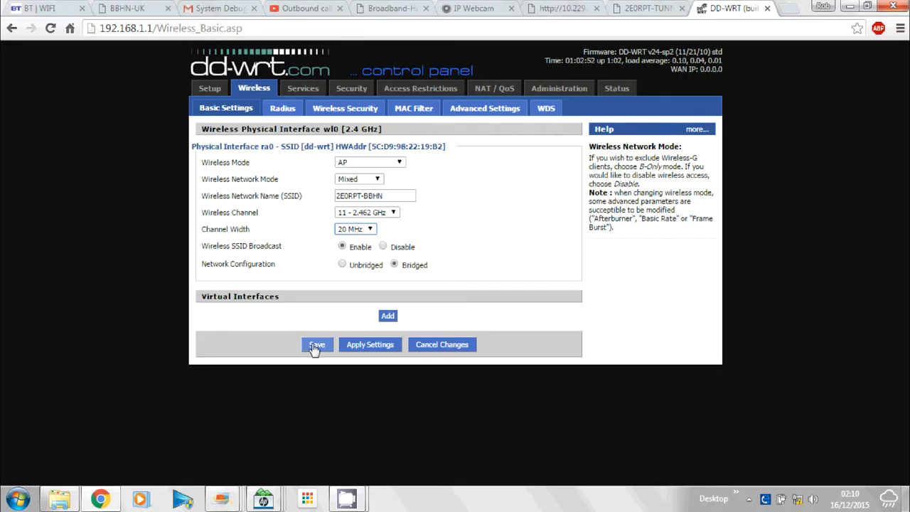
Step: Save and apply the wireless settings for SSID 2E0RPT-BBHN on channel 11
click(317, 344)
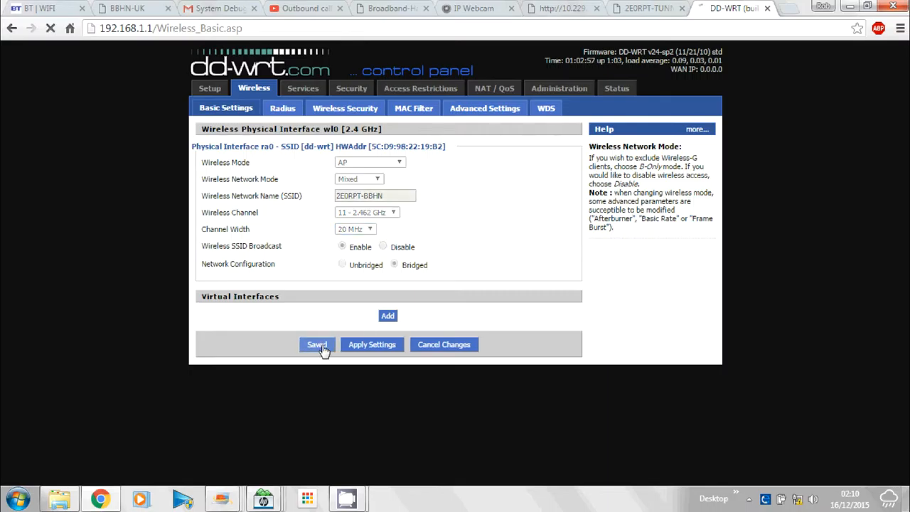
click(316, 344)
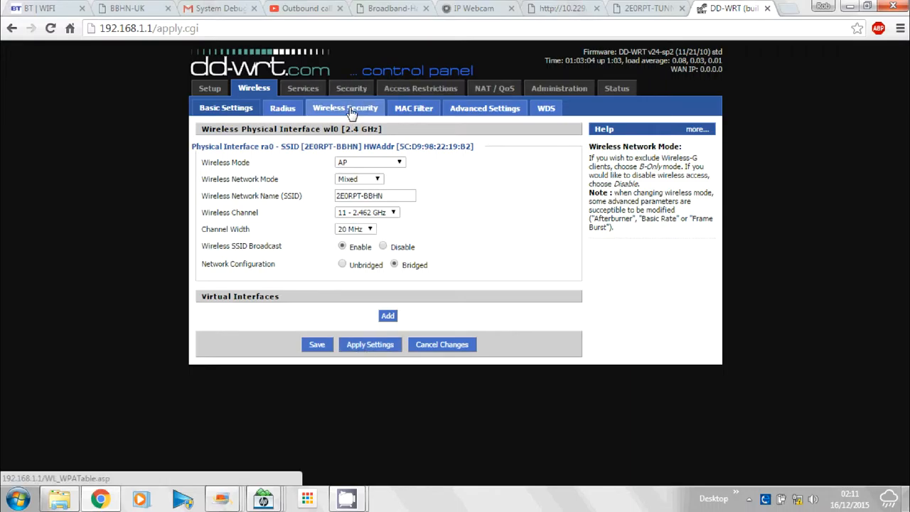
Step: Go to Wireless Security for 2E0RPT-BBHN, where the security mode shows disabled
click(345, 108)
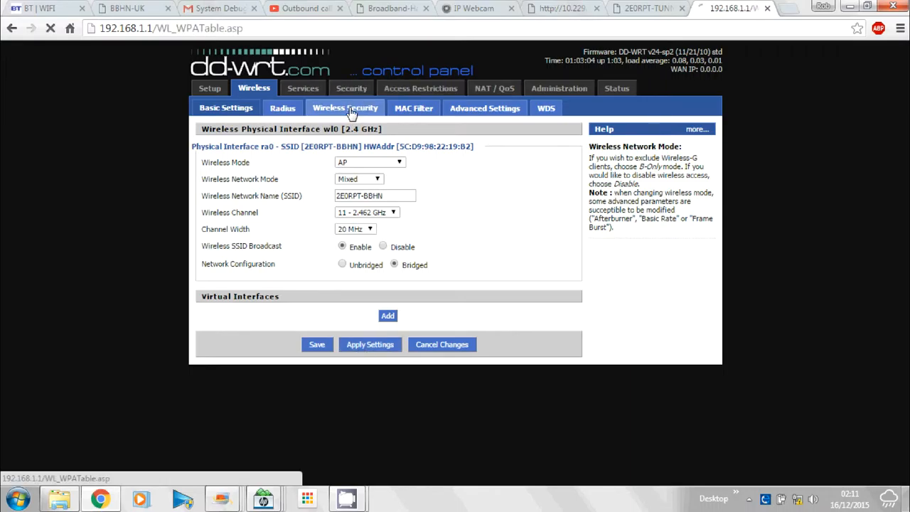
click(345, 108)
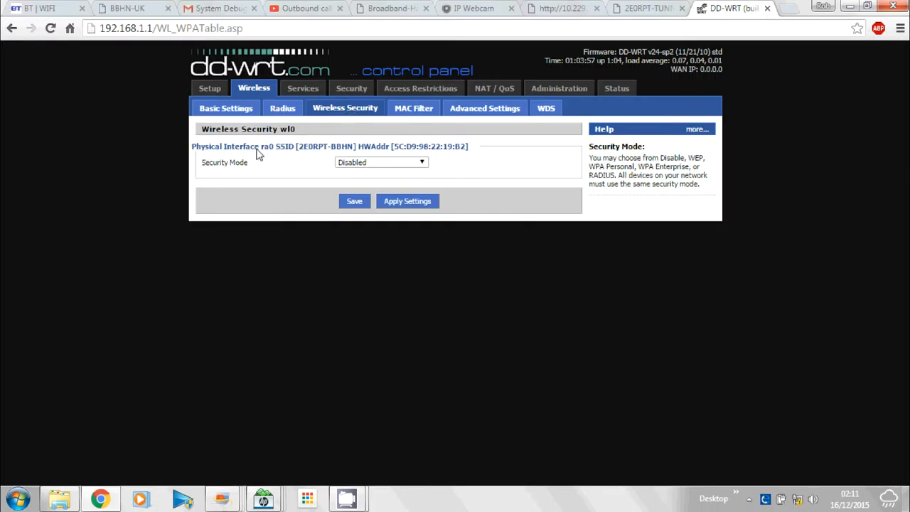
mouse_move(319, 179)
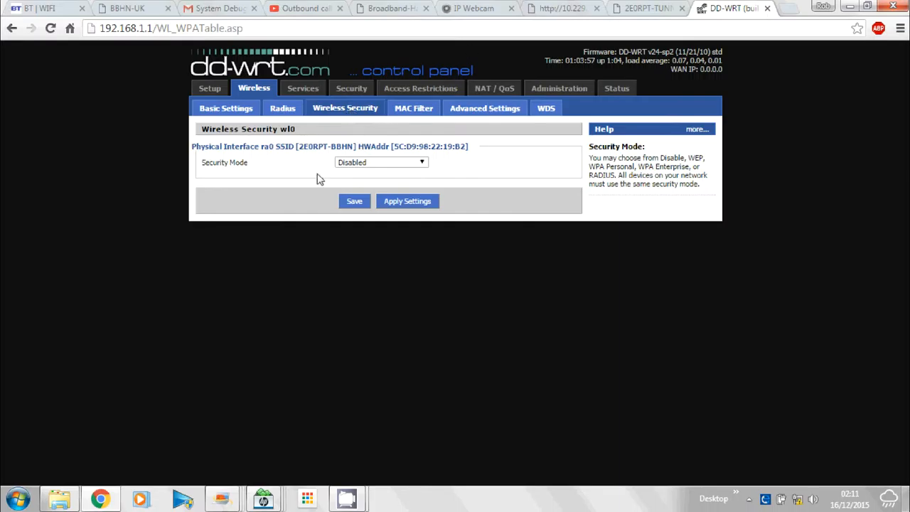
mouse_move(460, 177)
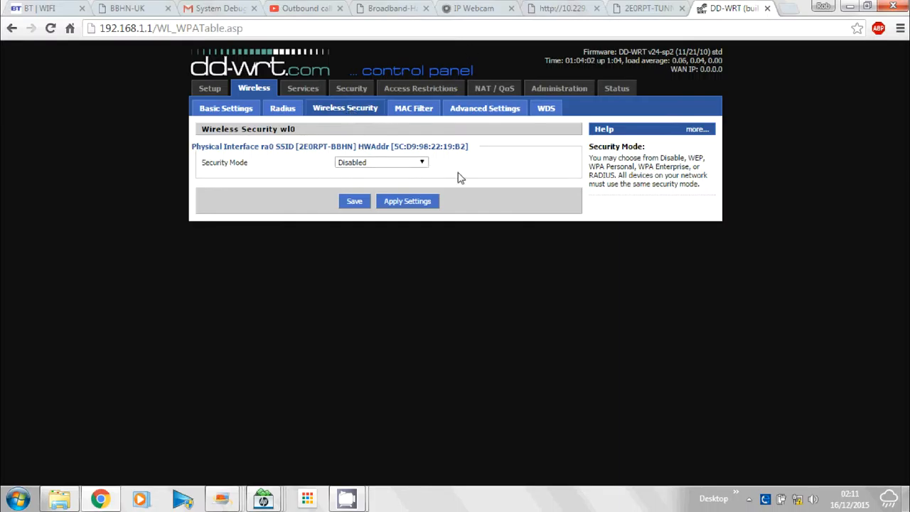
mouse_move(278, 200)
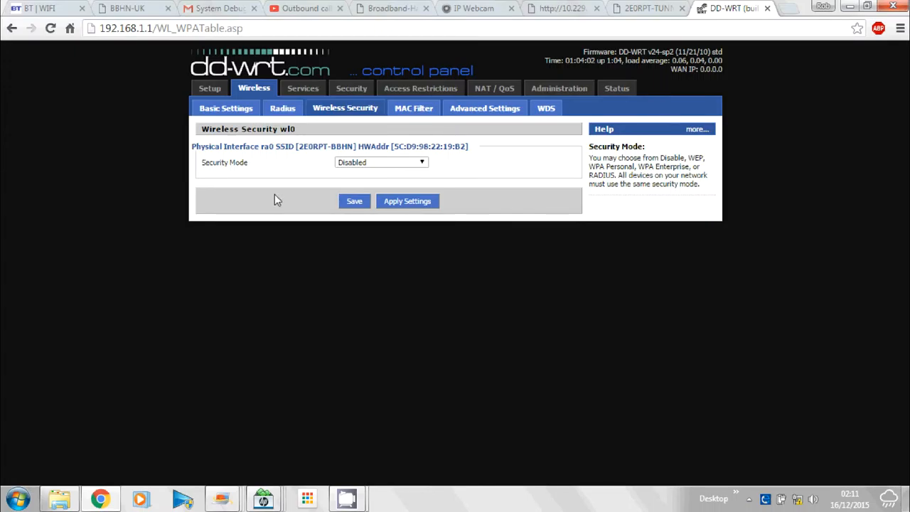
mouse_move(309, 175)
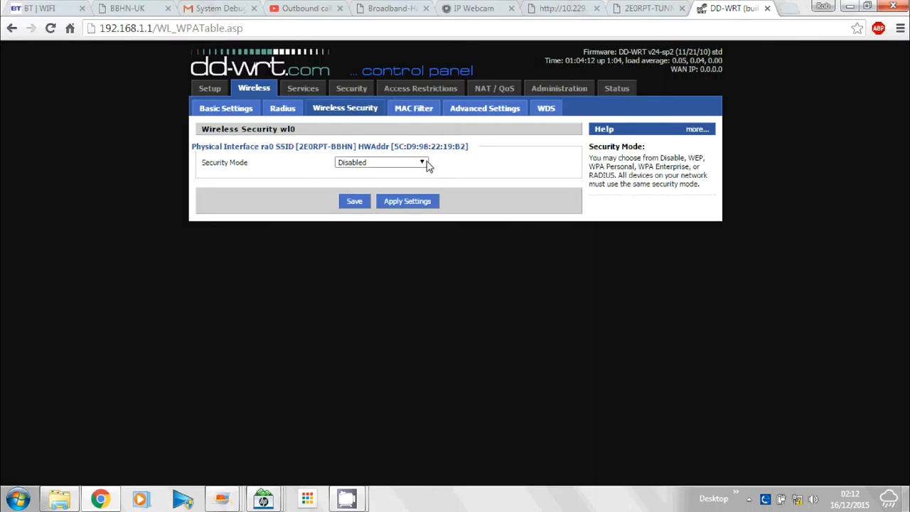
Step: Set the security mode to WPA2 Personal with TKIP+AES encryption
click(381, 162)
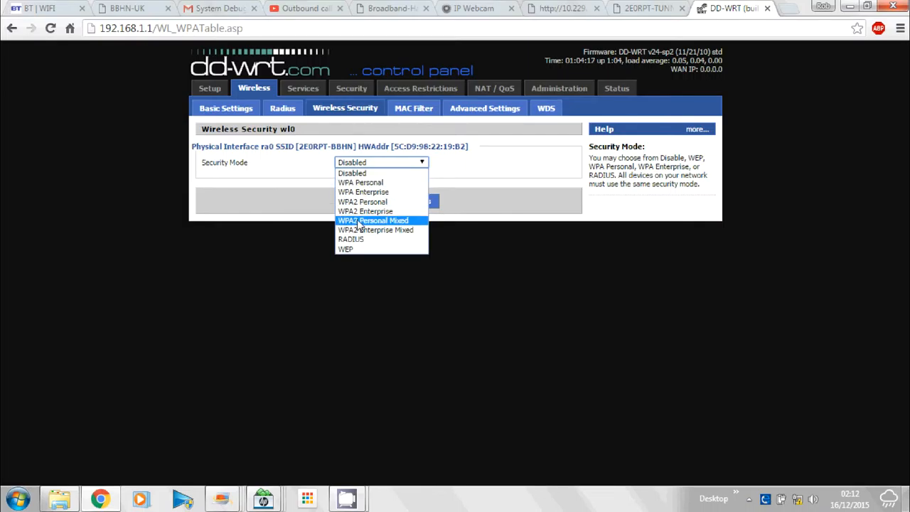
mouse_move(363, 202)
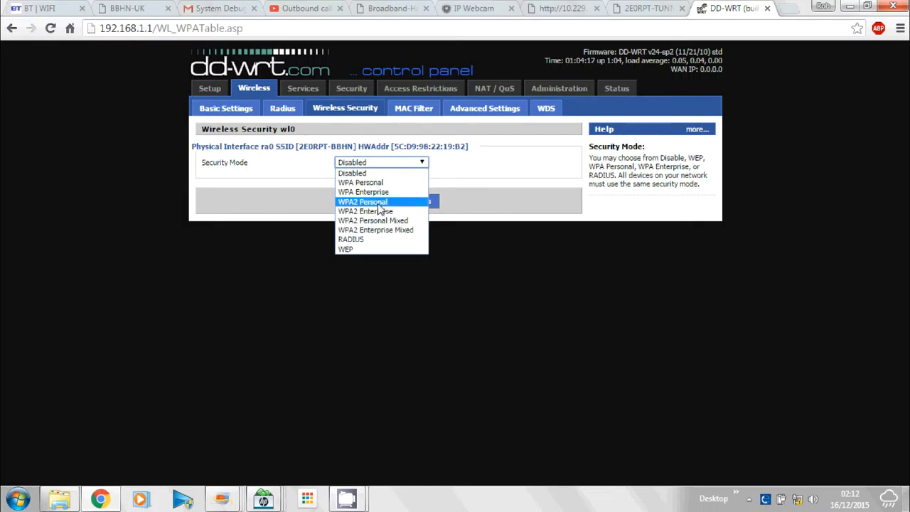
click(363, 202)
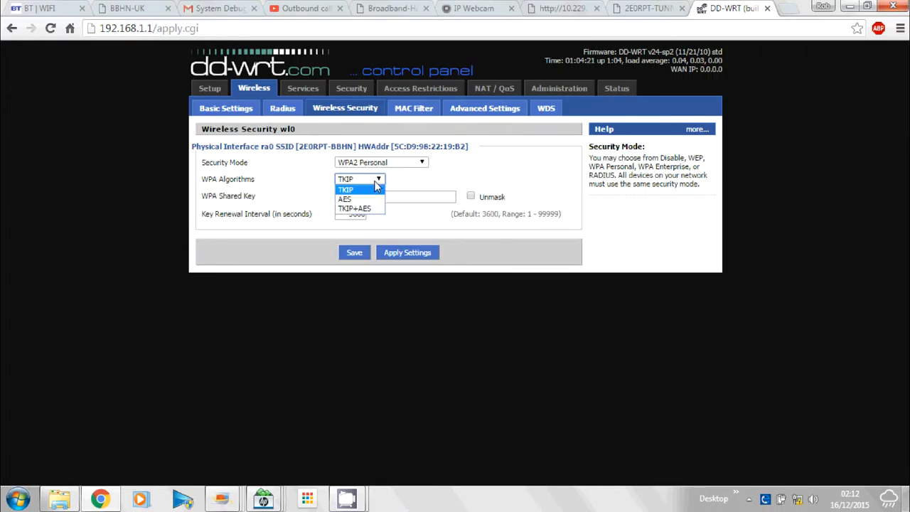
click(355, 207)
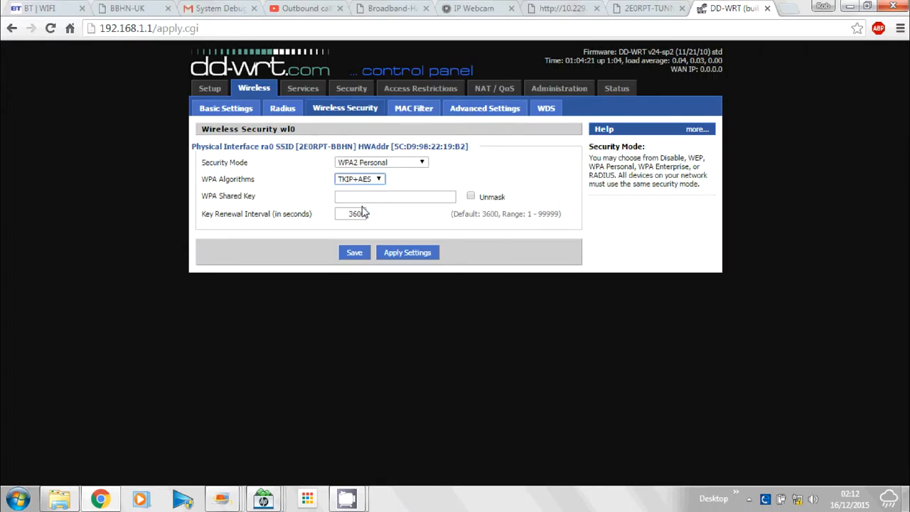
click(395, 197)
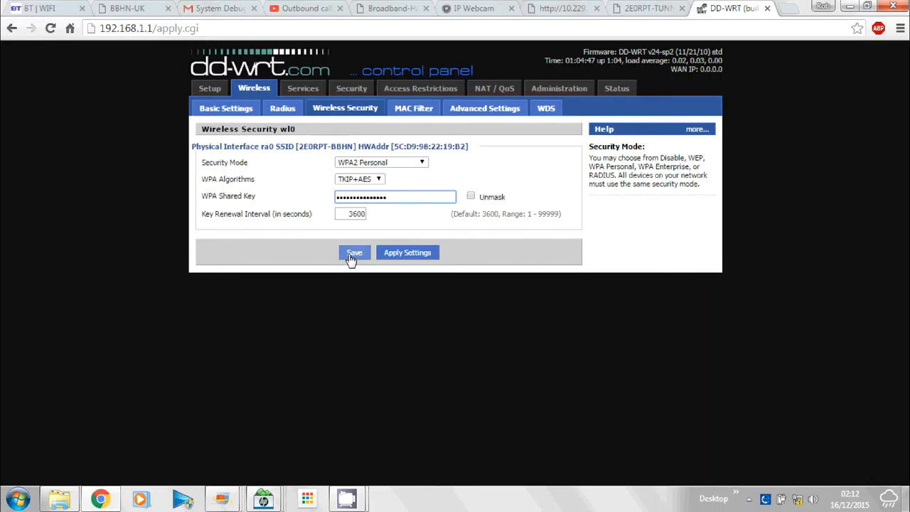
Step: Save and apply the WPA2 Personal wireless security settings
click(354, 253)
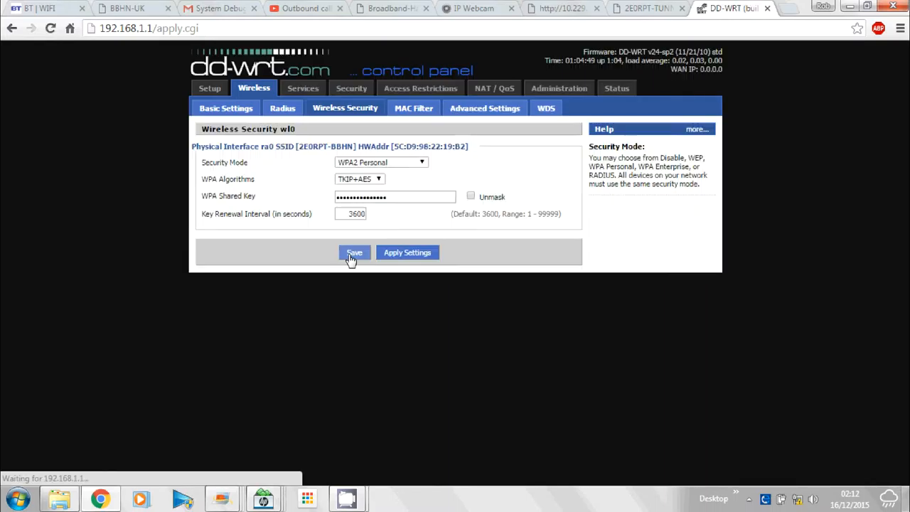
mouse_move(408, 252)
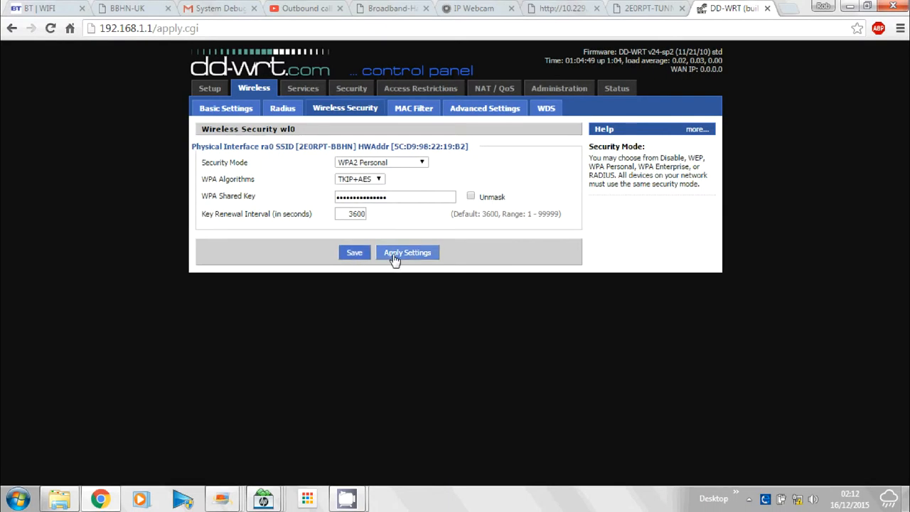
click(407, 253)
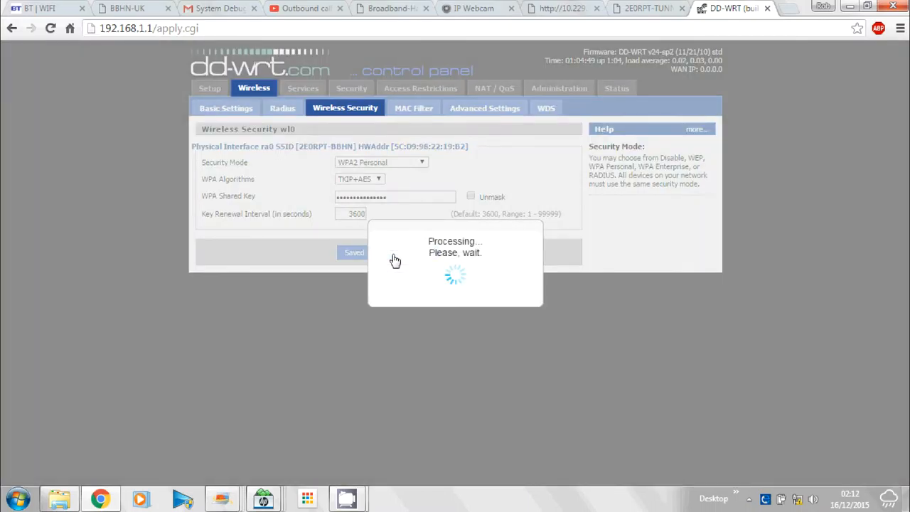
click(408, 253)
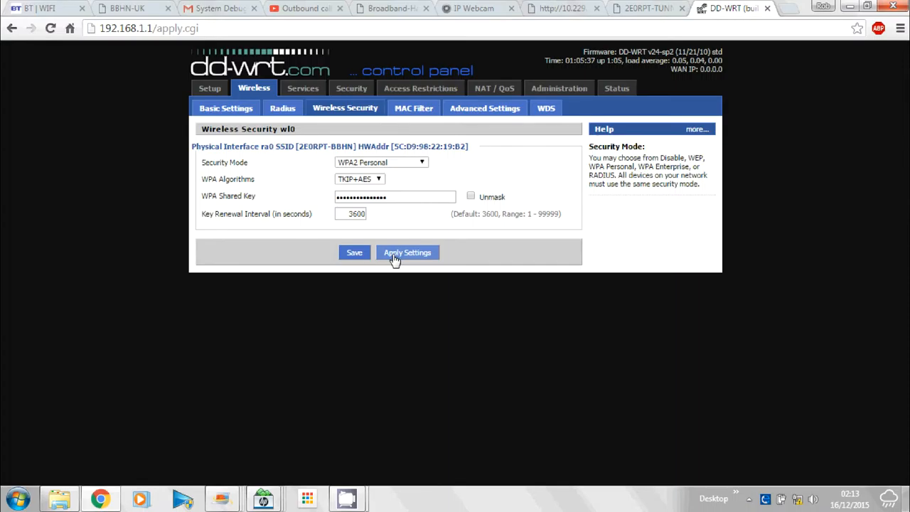
mouse_move(546, 108)
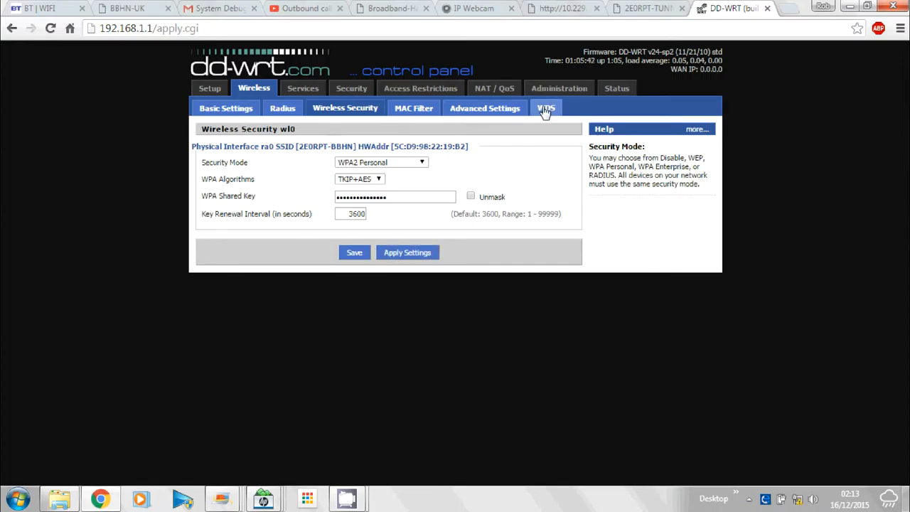
mouse_move(303, 88)
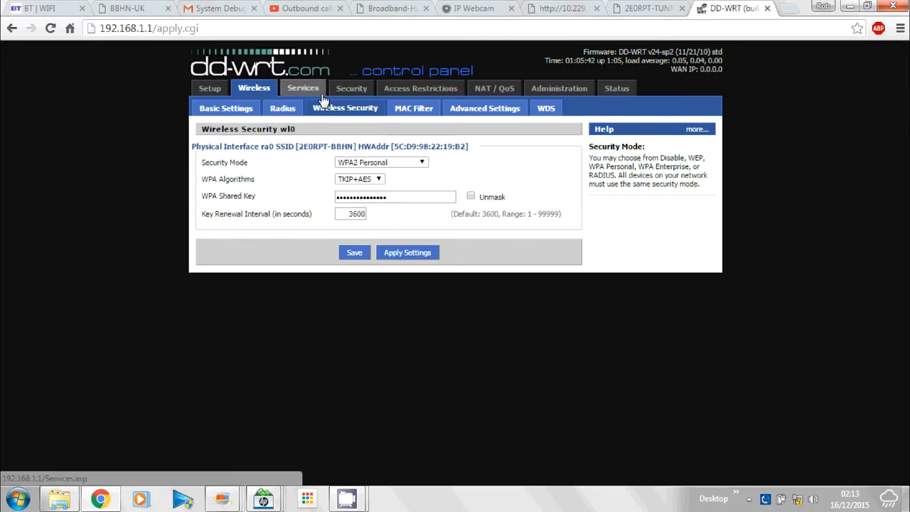
mouse_move(400, 130)
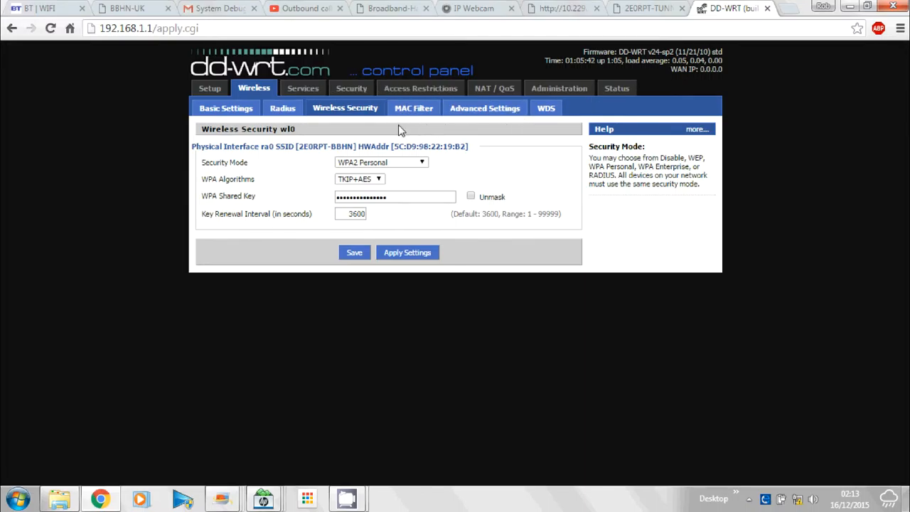
Step: Lower TX Power from 71 to 40 mW on the Advanced Wireless Settings page
click(485, 108)
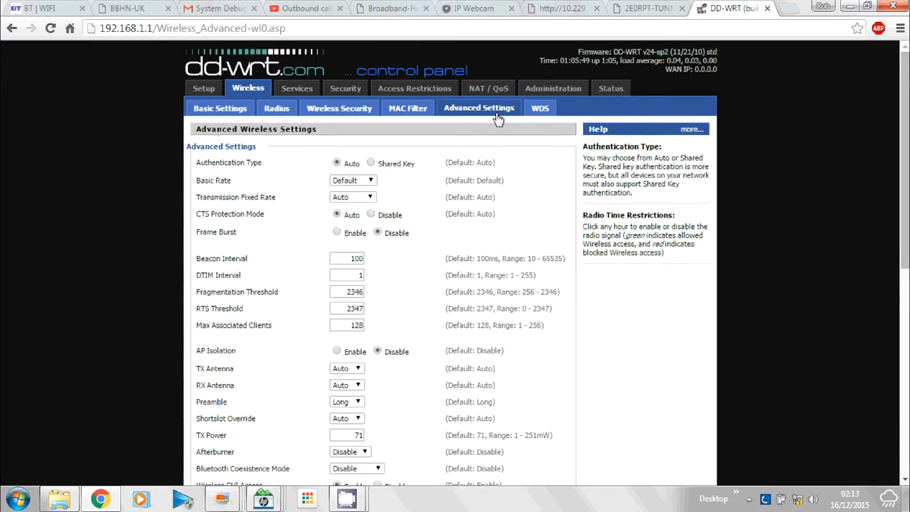
scroll(down, 3)
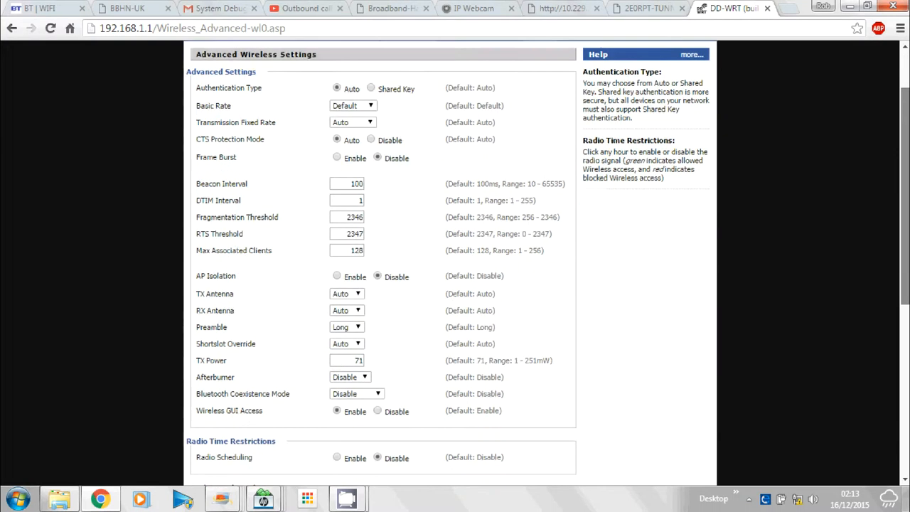
scroll(down, 3)
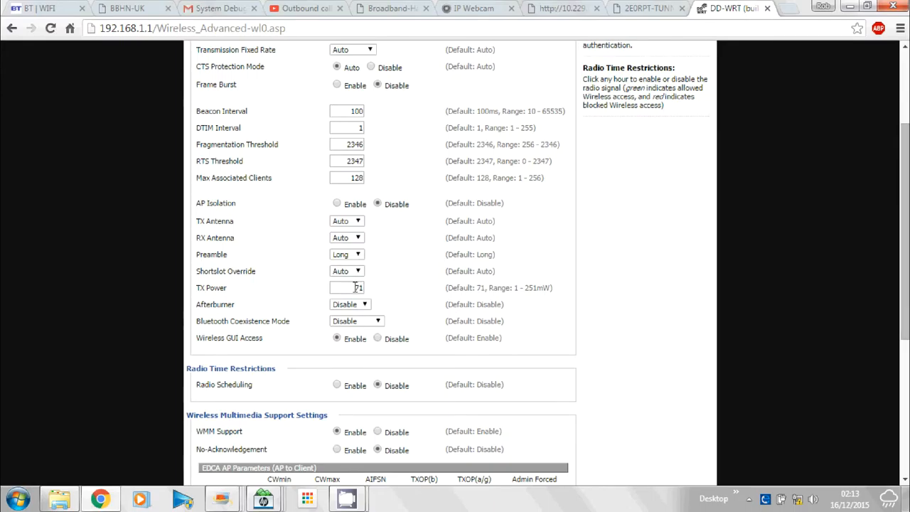
click(347, 287)
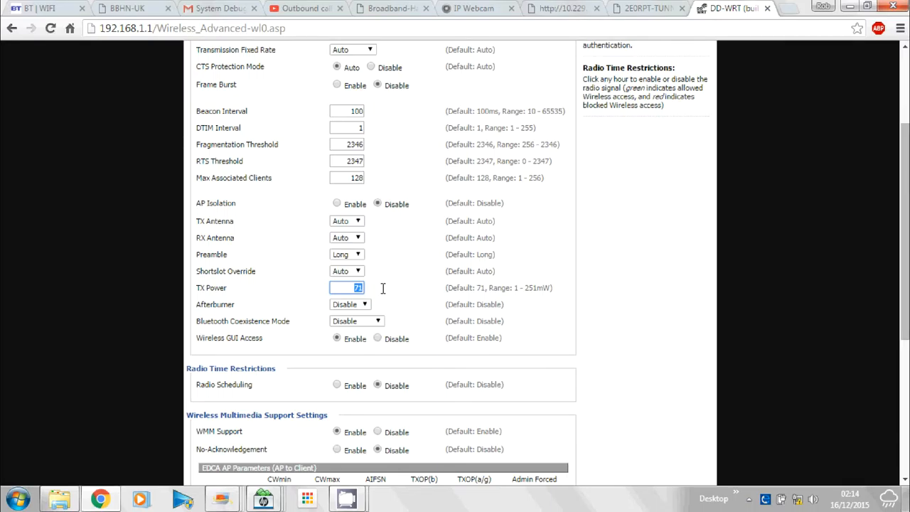
text(40)
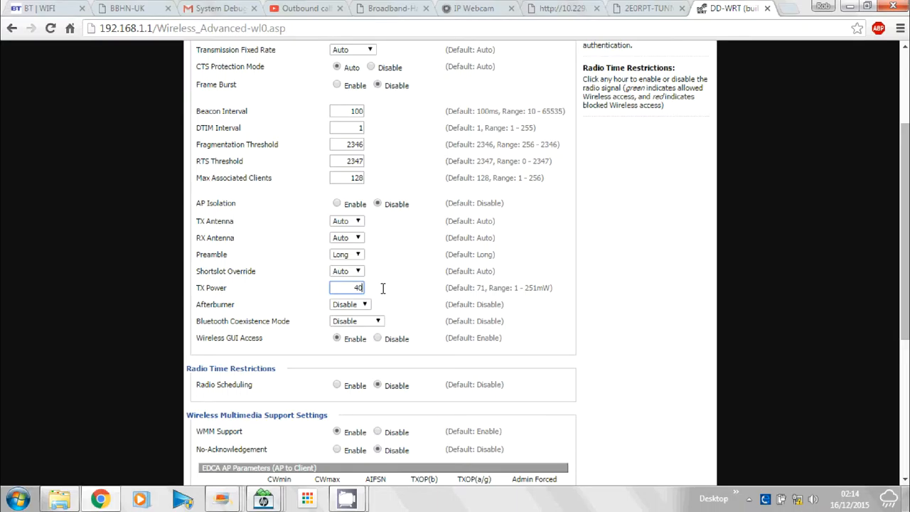
mouse_move(879, 252)
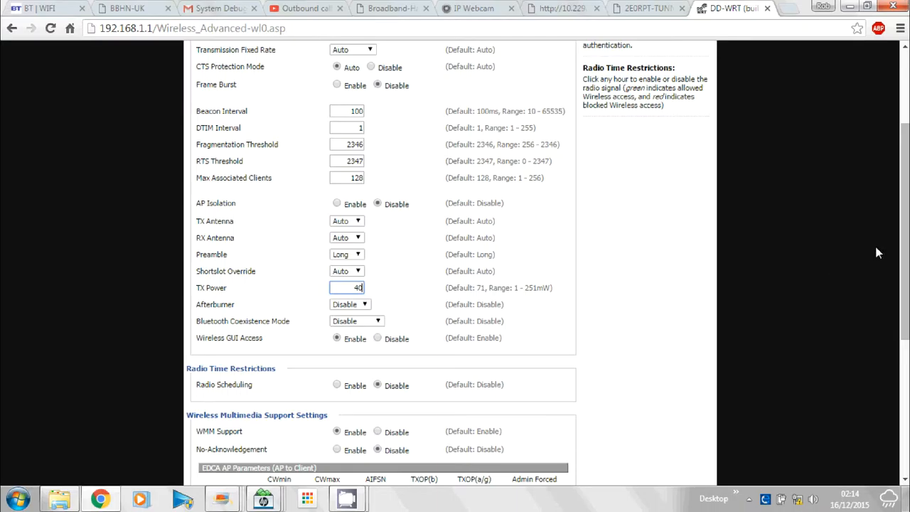
scroll(down, 3)
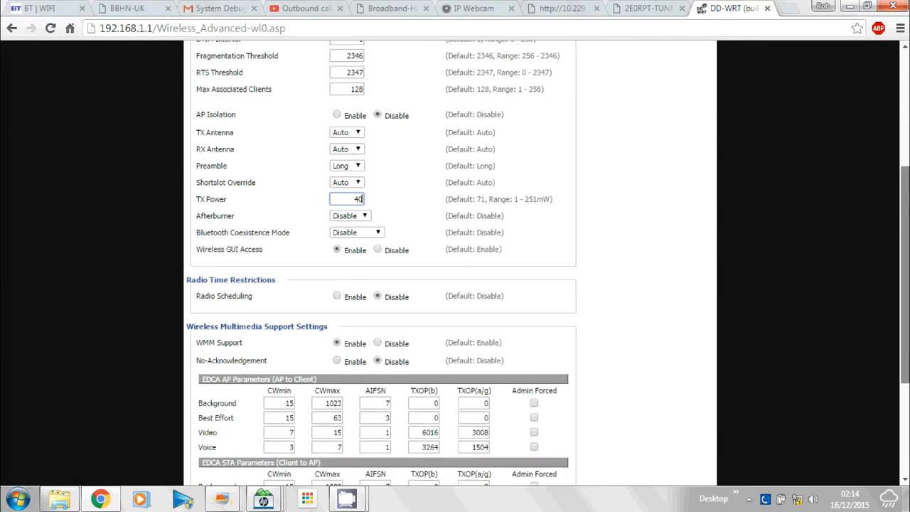
scroll(down, 3)
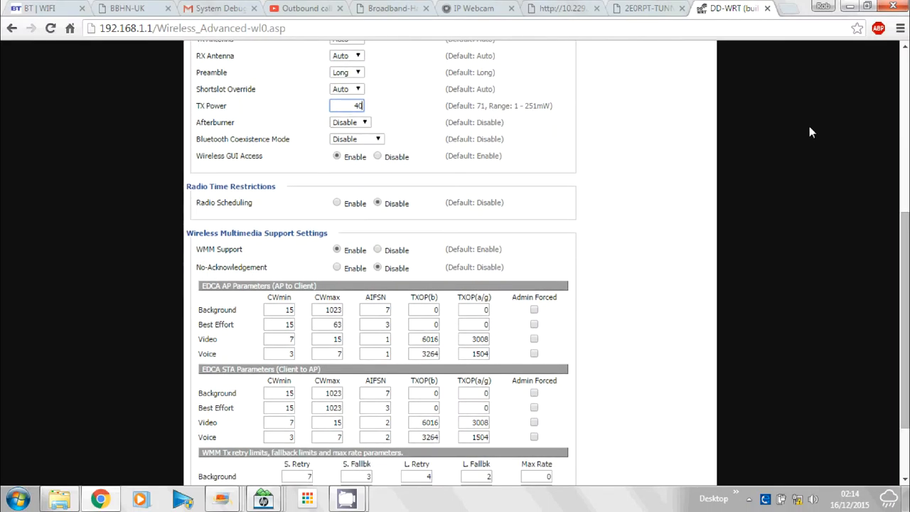
scroll(down, 3)
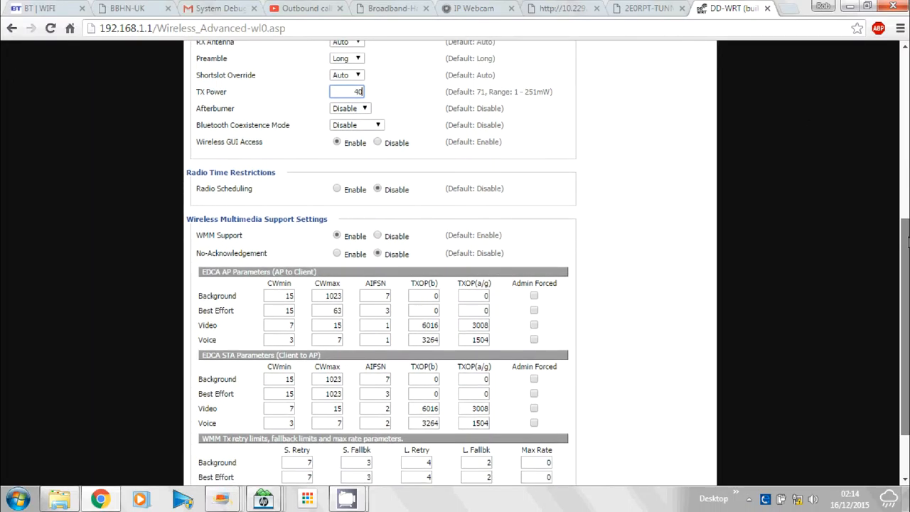
scroll(down, 3)
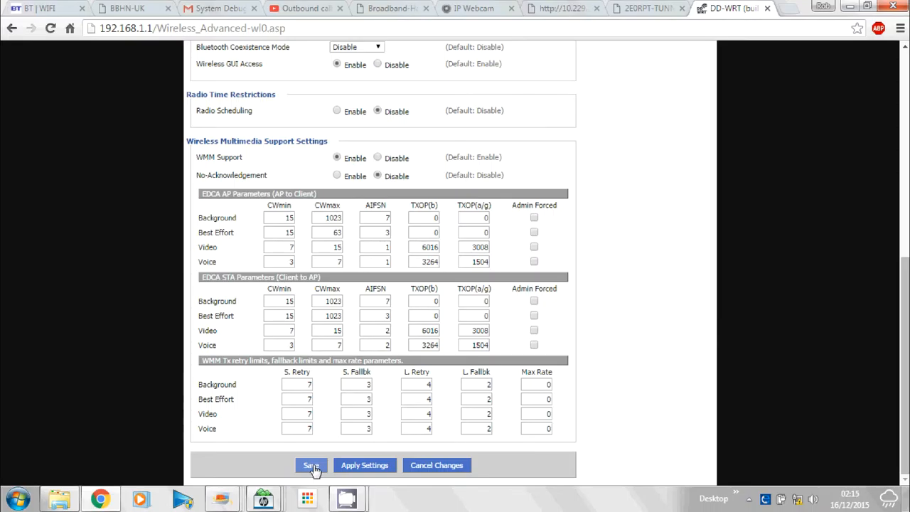
Step: Save and apply the advanced wireless settings so TX Power is 40 mW
click(311, 465)
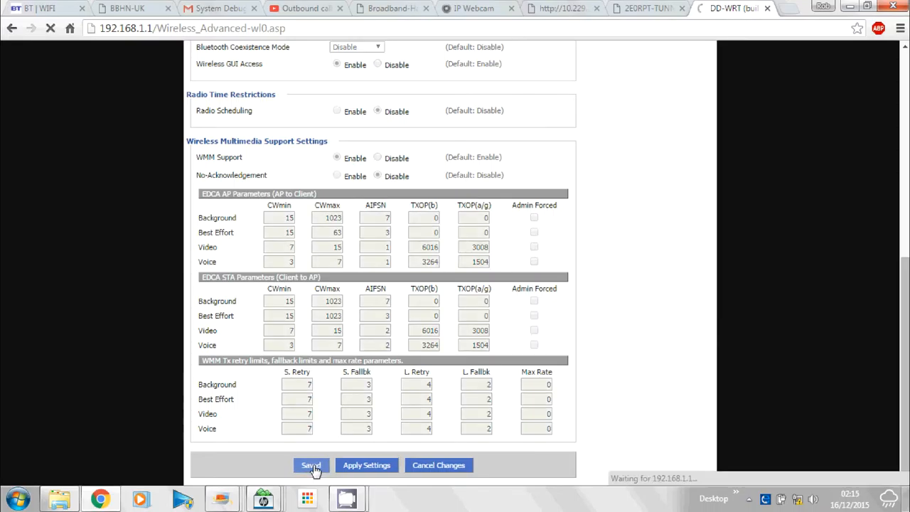
click(311, 466)
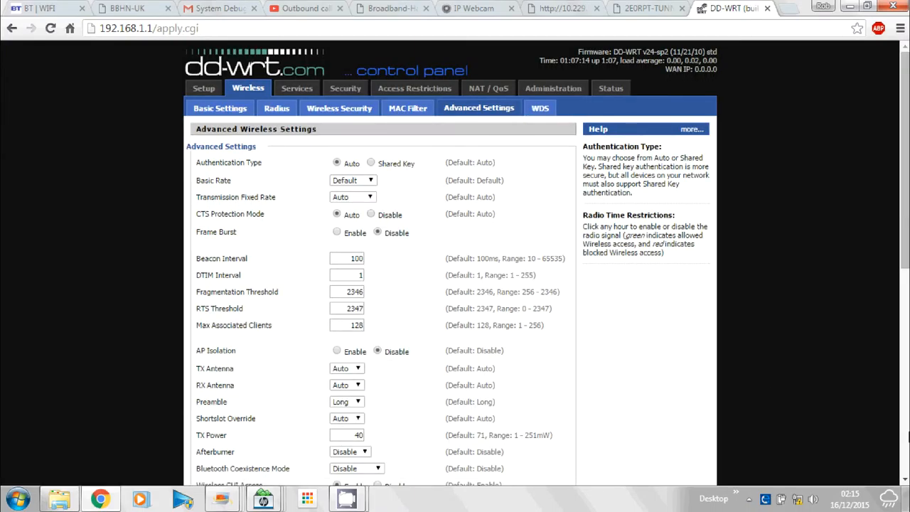
scroll(down, 3)
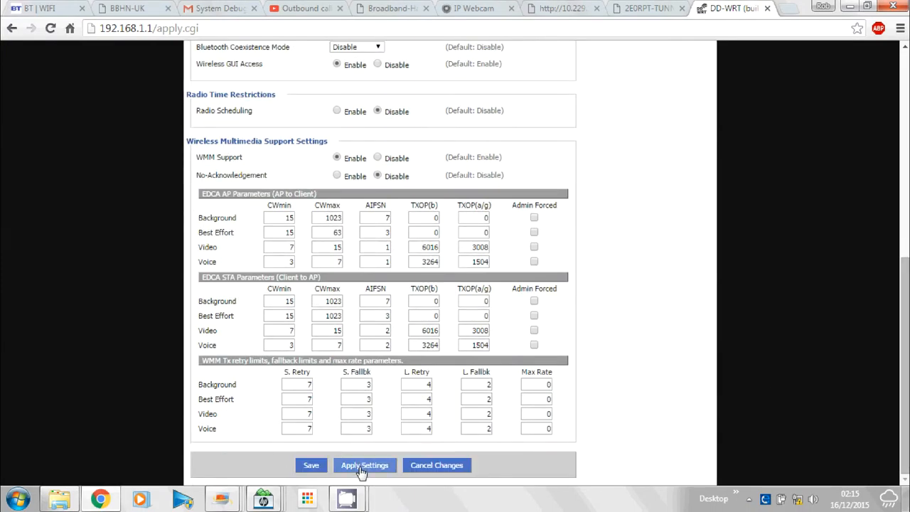
click(365, 465)
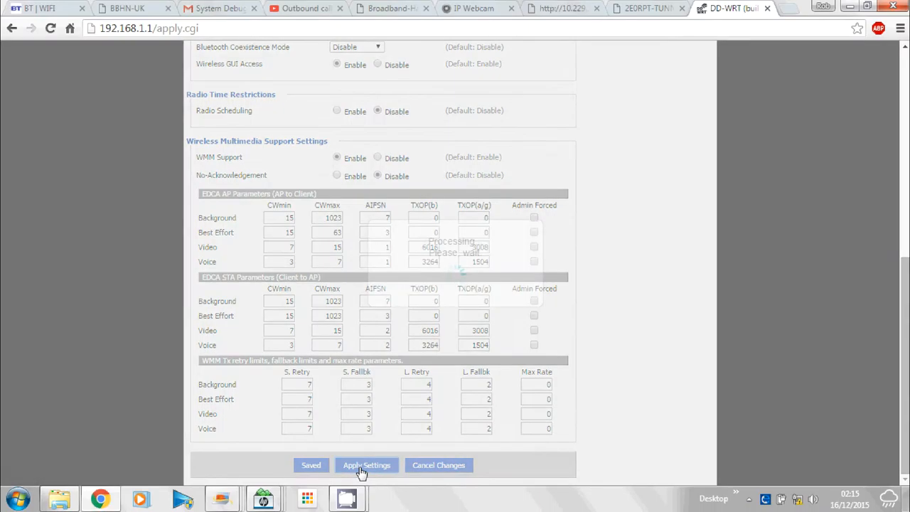
click(367, 465)
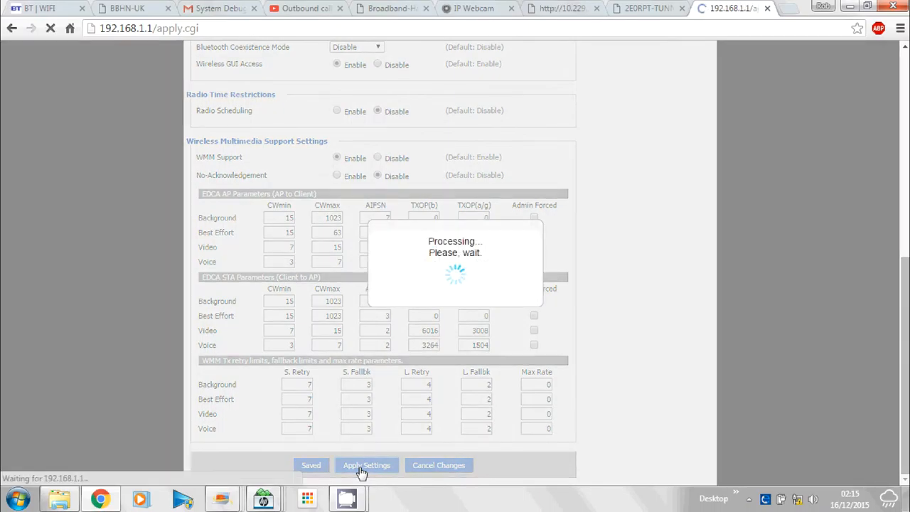
click(367, 465)
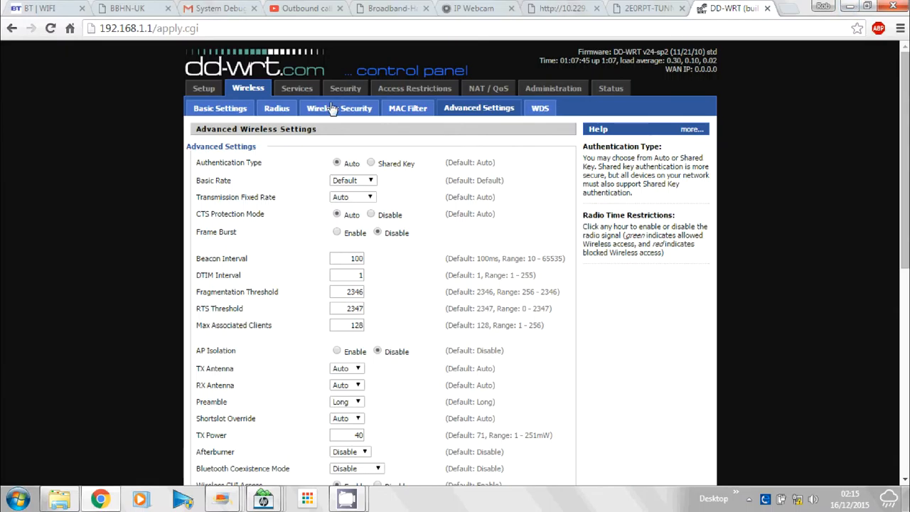
mouse_move(117, 159)
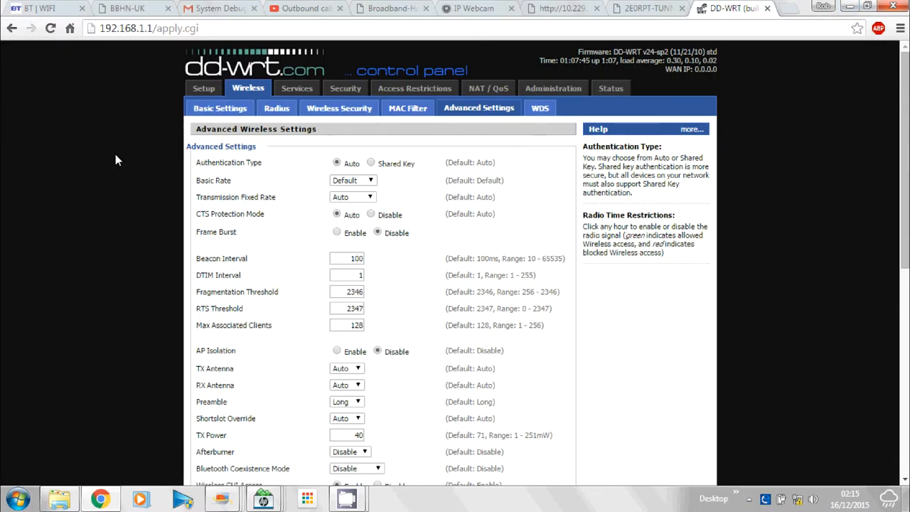
mouse_move(70, 314)
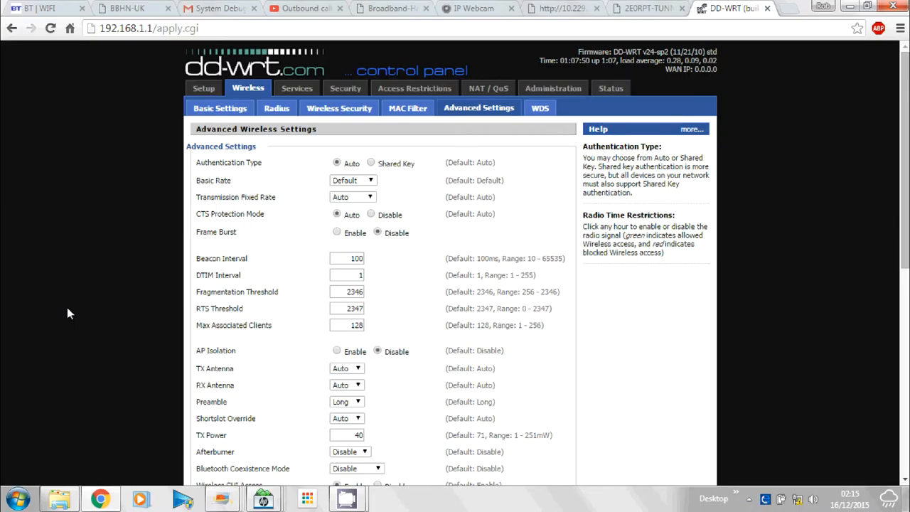
mouse_move(119, 325)
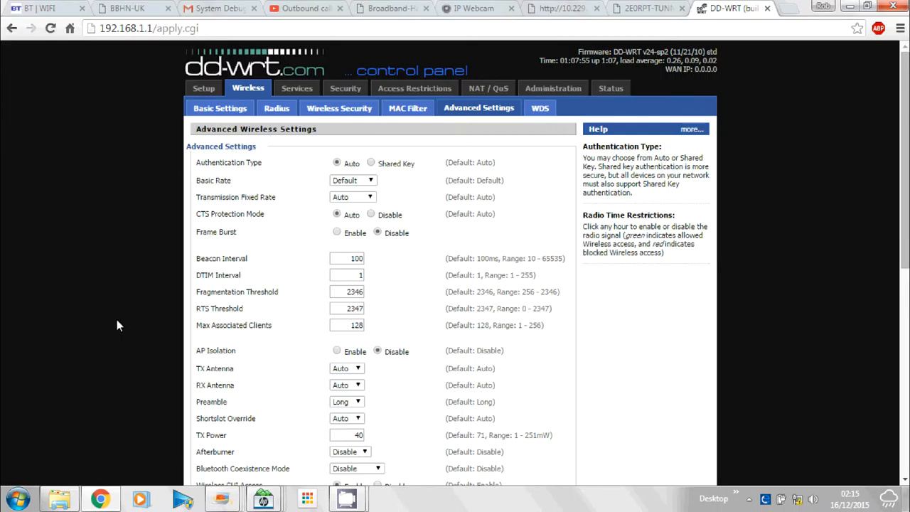
mouse_move(121, 268)
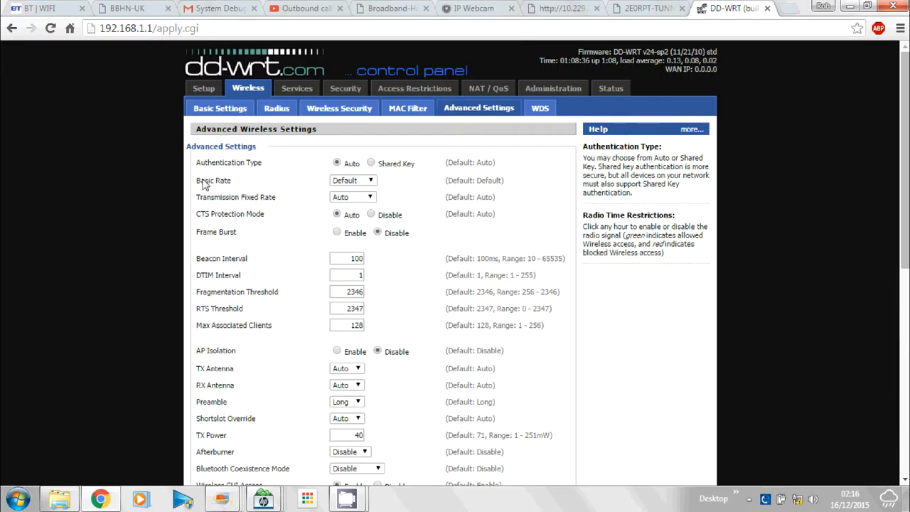
click(645, 8)
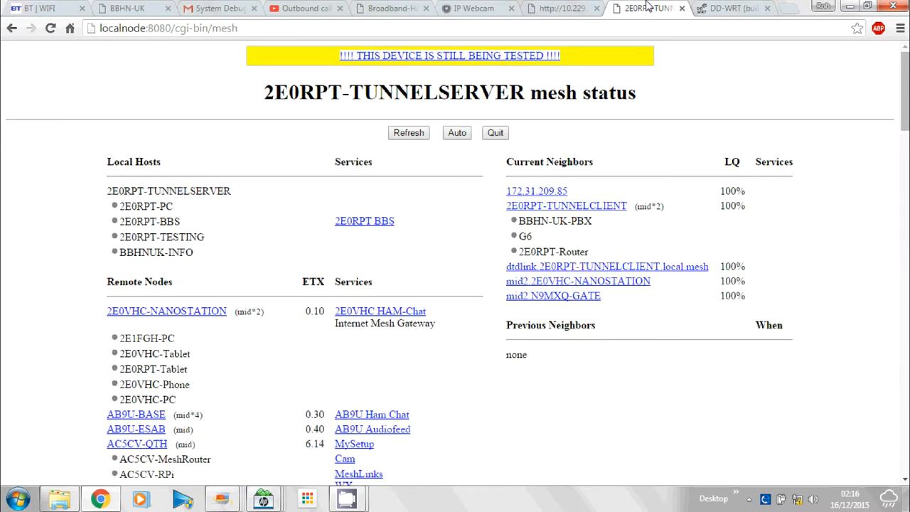
Step: Browse the node's Setup, Port Forwarding, DHCP and Services pages, then return to Basic Setup
click(495, 133)
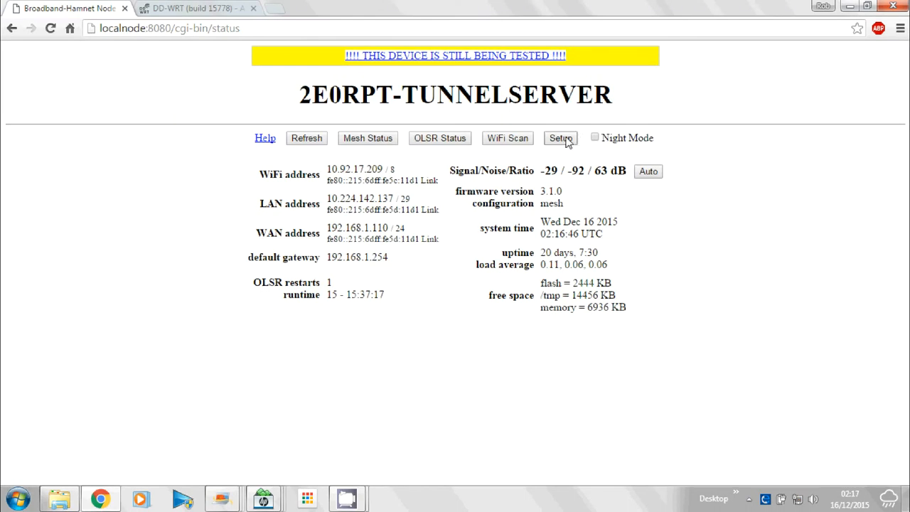
click(560, 138)
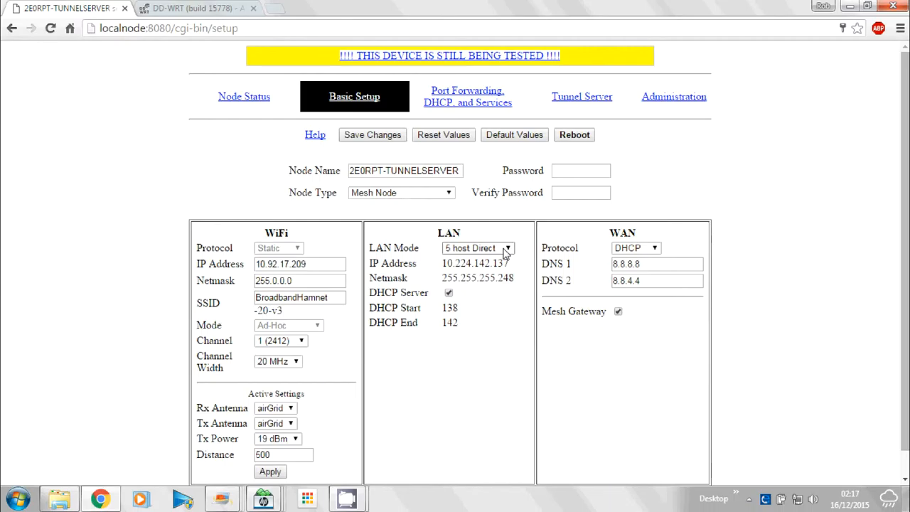
click(467, 97)
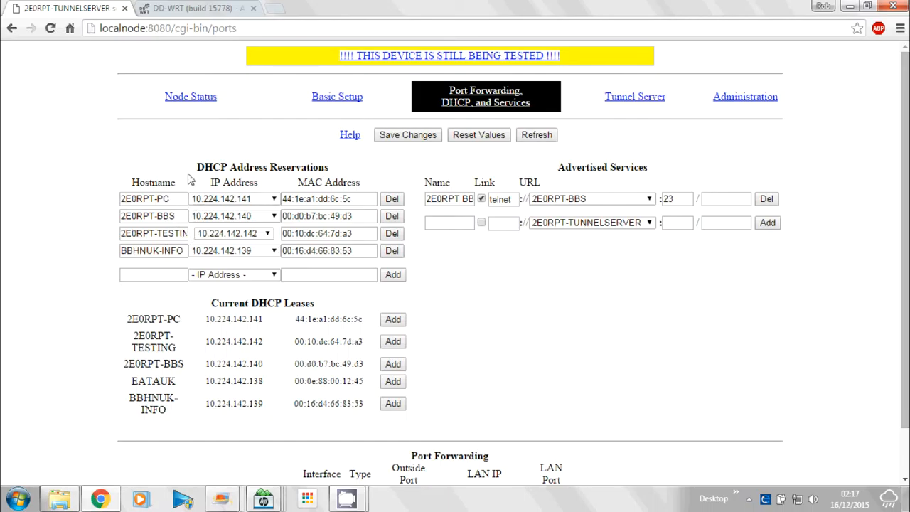
mouse_move(408, 134)
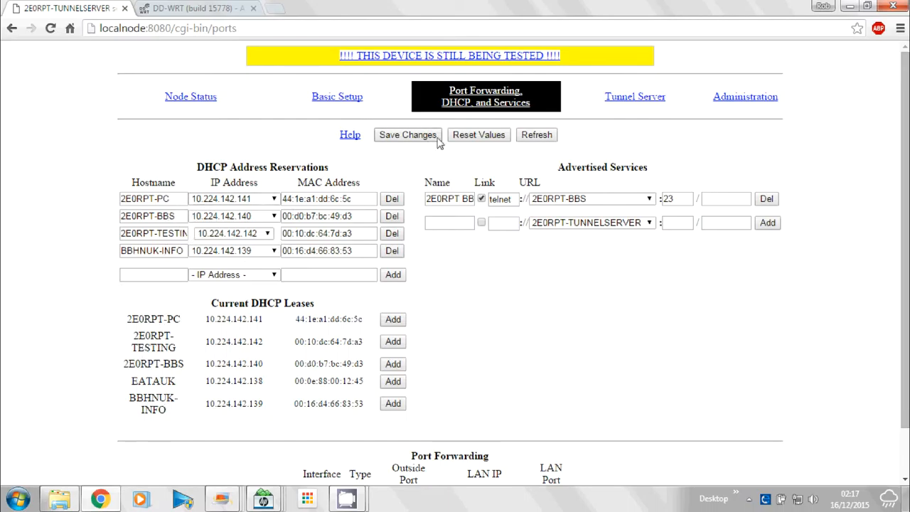
click(337, 96)
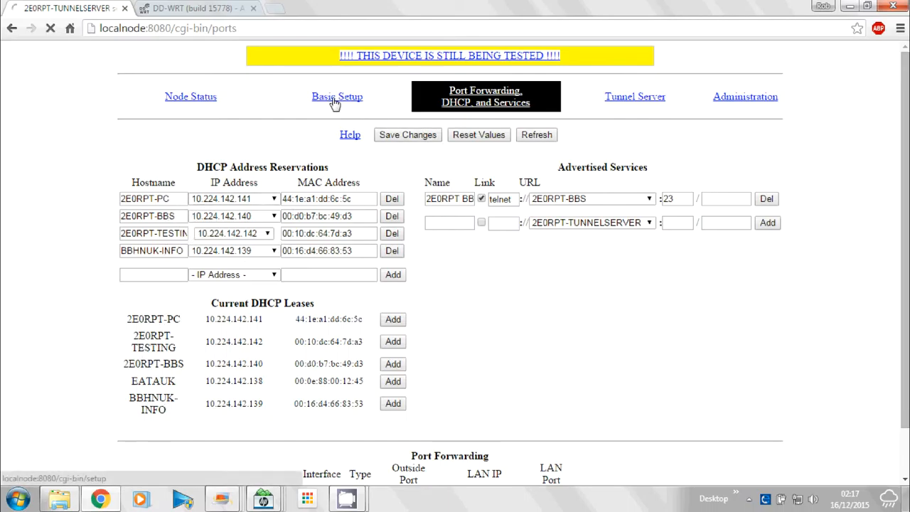
click(337, 96)
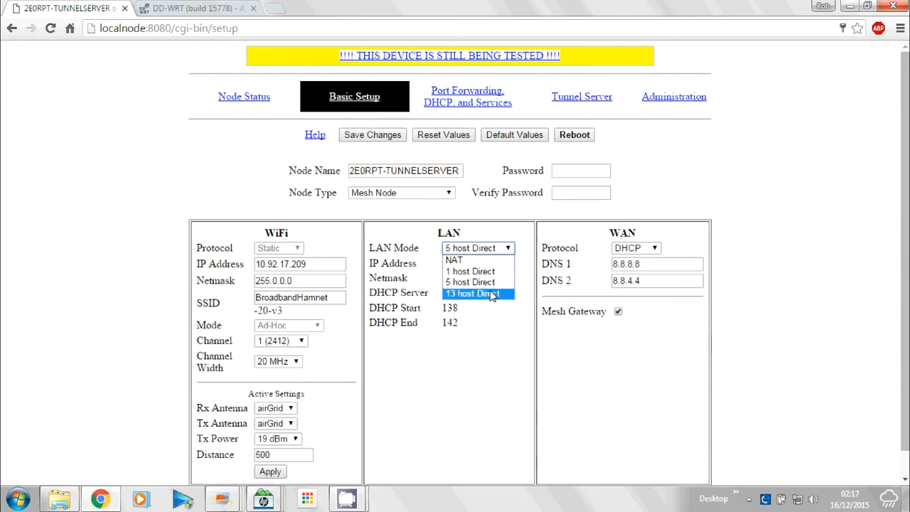
Step: Choose 13 host Direct in the LAN Mode list and save the changes
click(473, 294)
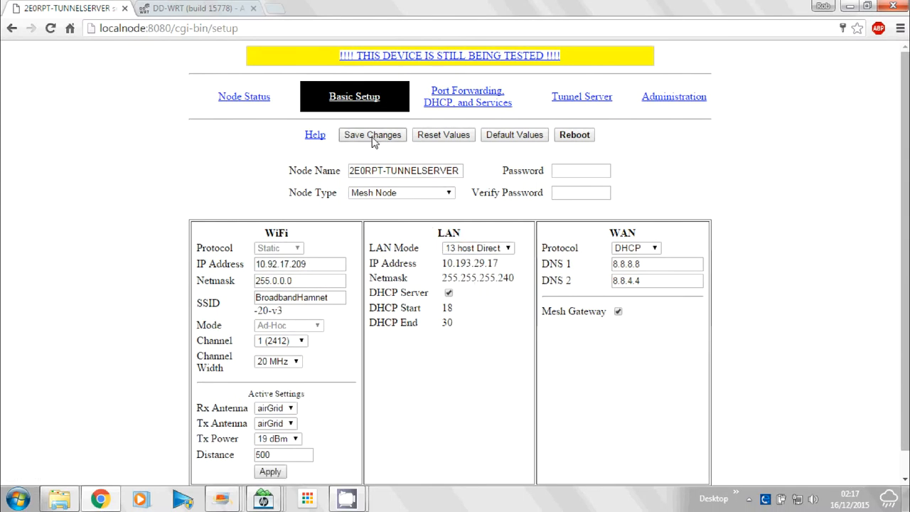
click(372, 134)
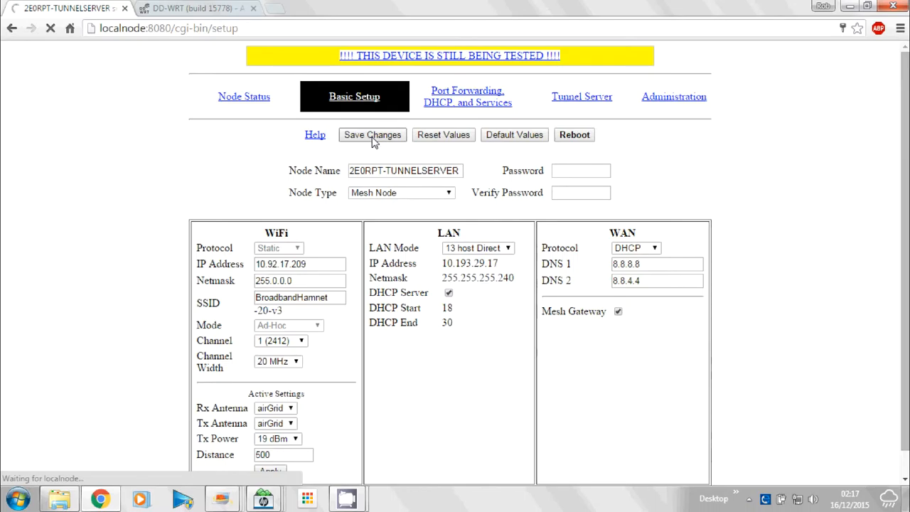
click(372, 134)
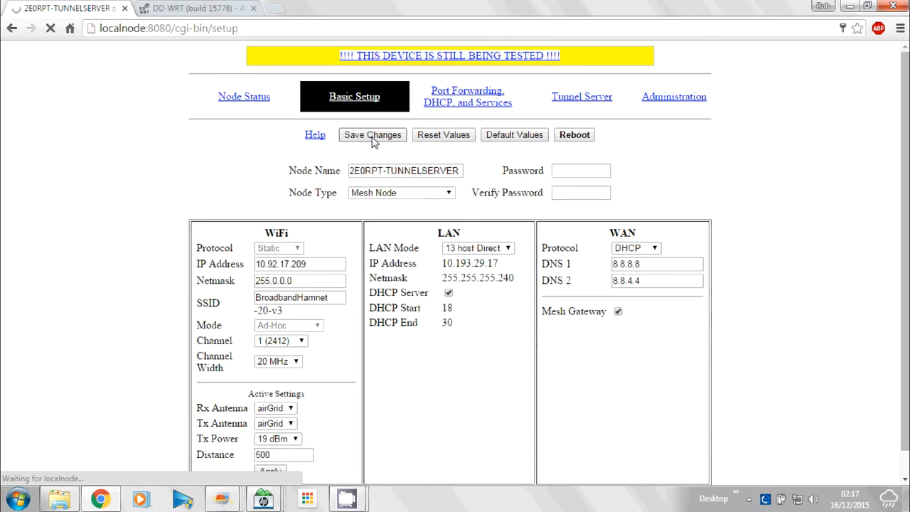
click(372, 134)
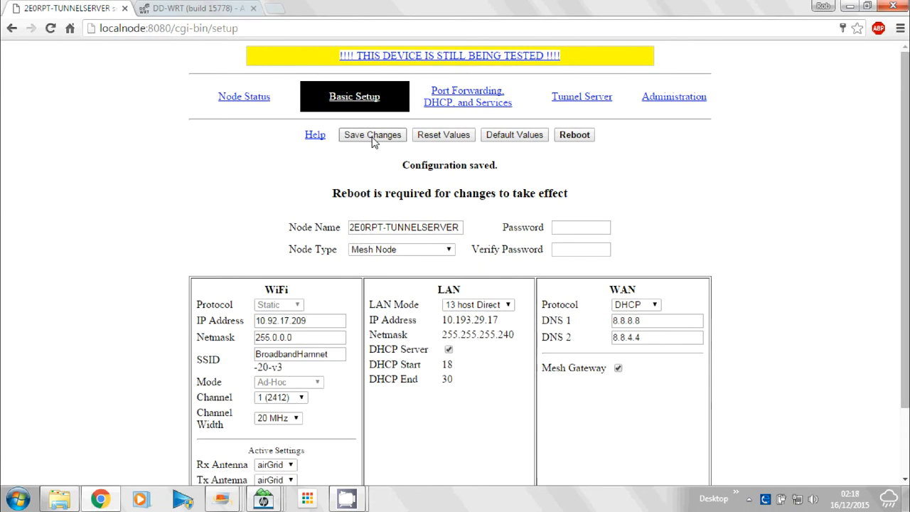
mouse_move(399, 206)
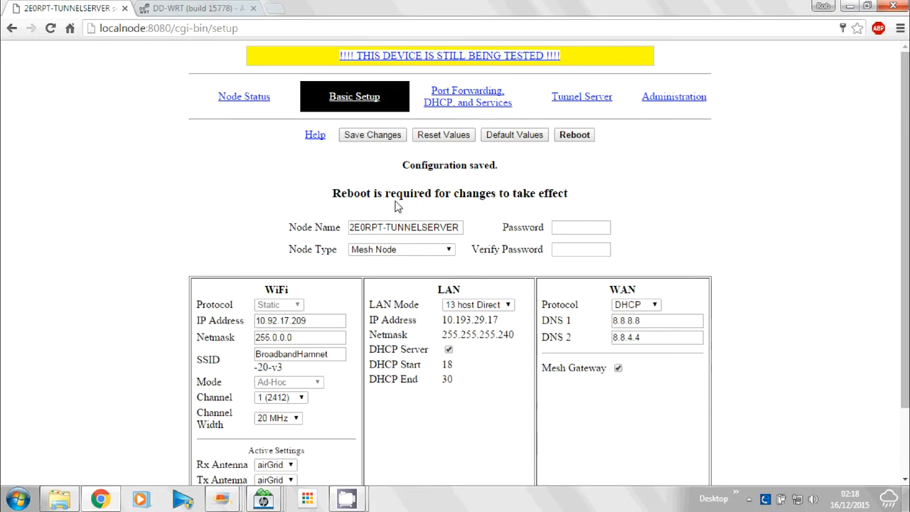
mouse_move(567, 199)
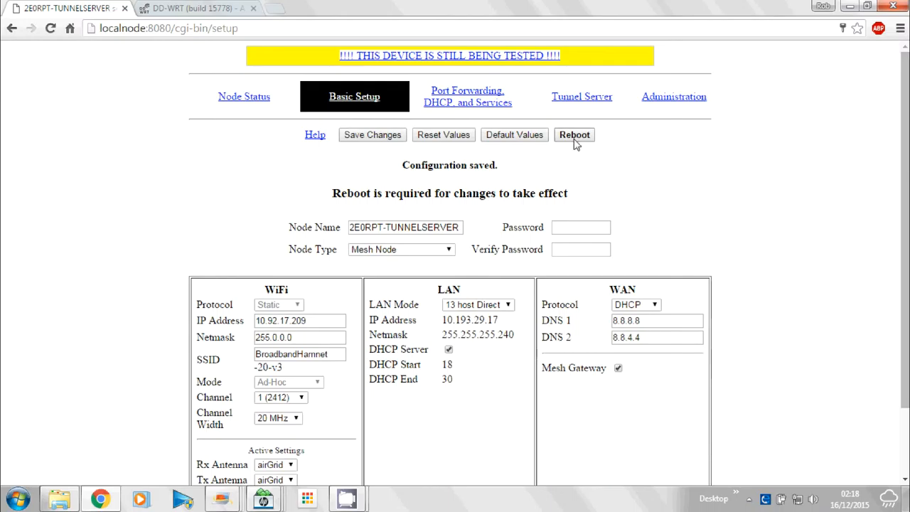
Step: Reboot 2E0RPT-TUNNELSERVER from Basic Setup to activate 13 host Direct mode
click(575, 134)
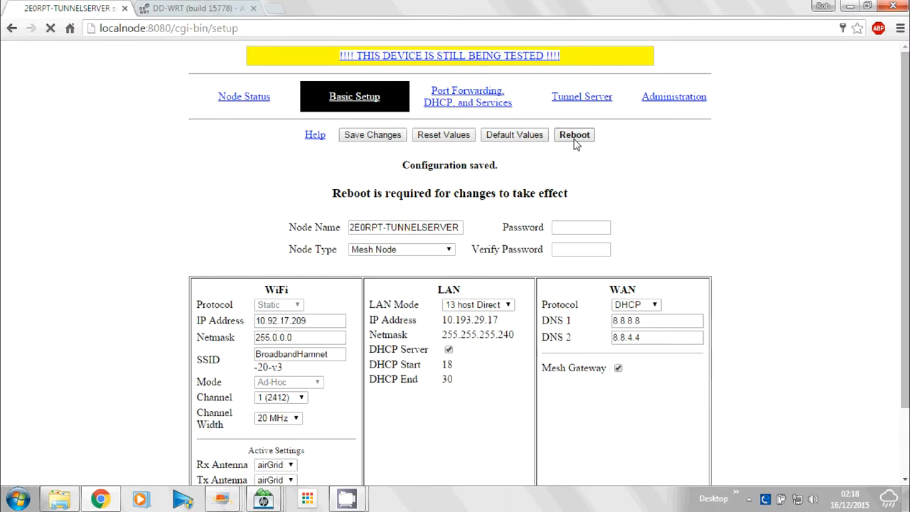
click(574, 135)
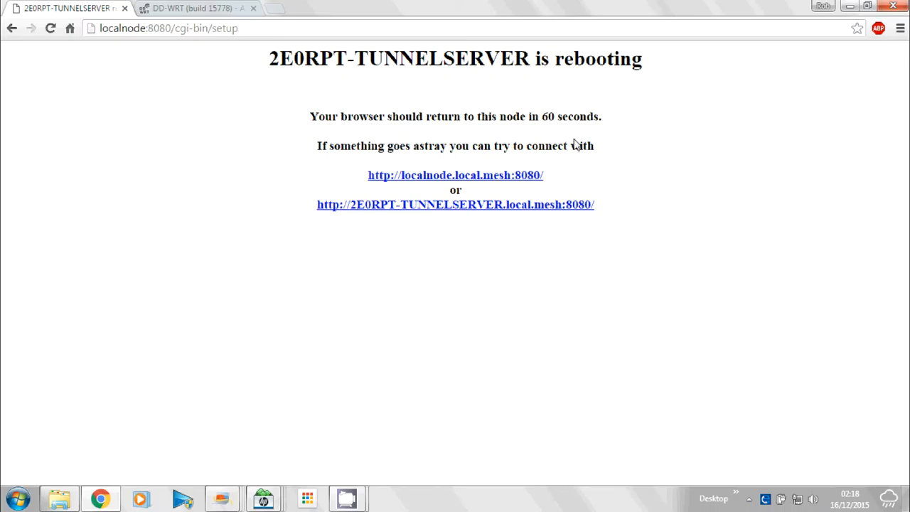
mouse_move(728, 16)
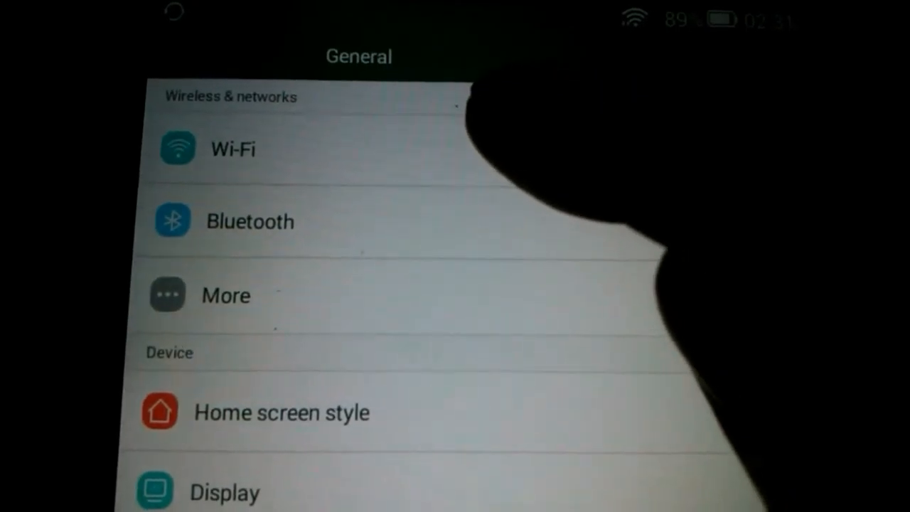
Step: Tap Wi-Fi in the tablet's General settings
click(233, 148)
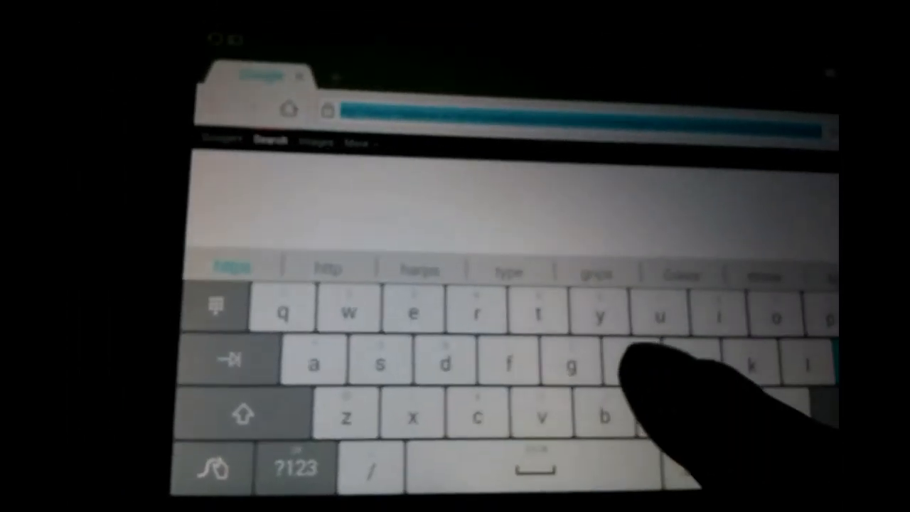
text(http://localnode:)
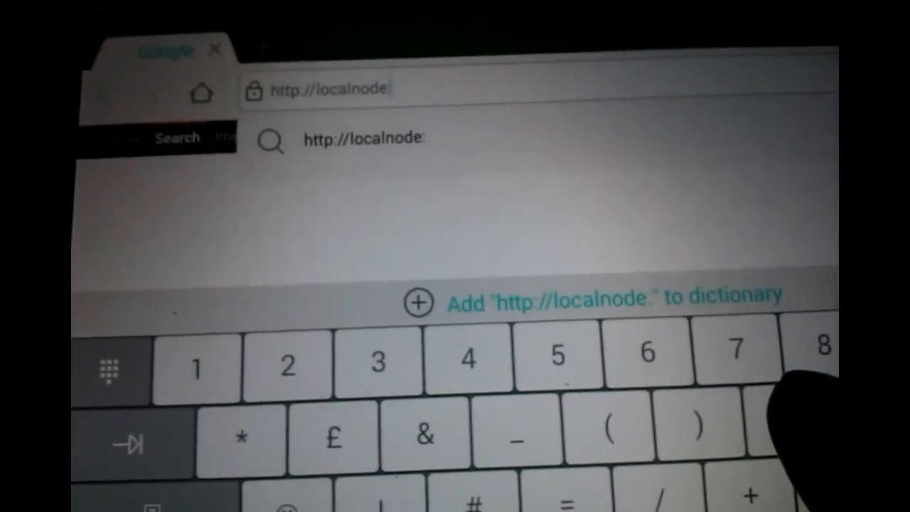
text(8)
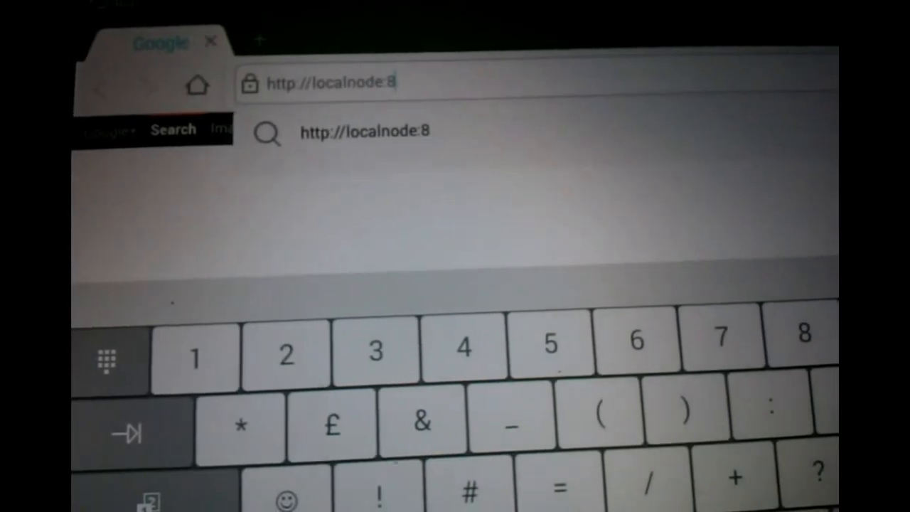
text(080/cgi-bin/mesh)
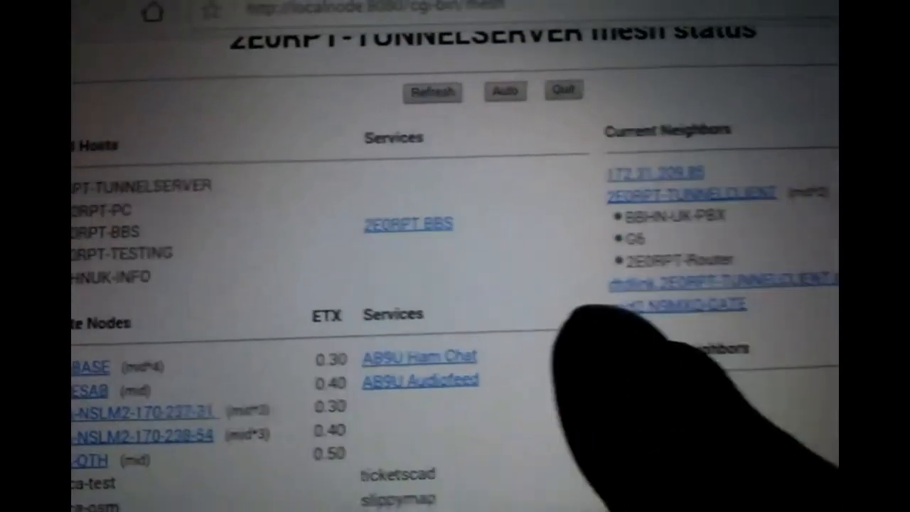
scroll(down, 3)
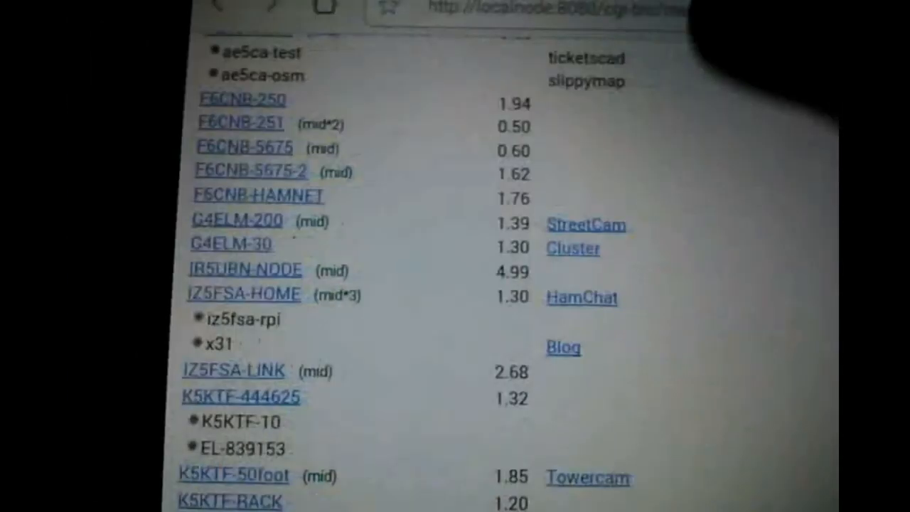